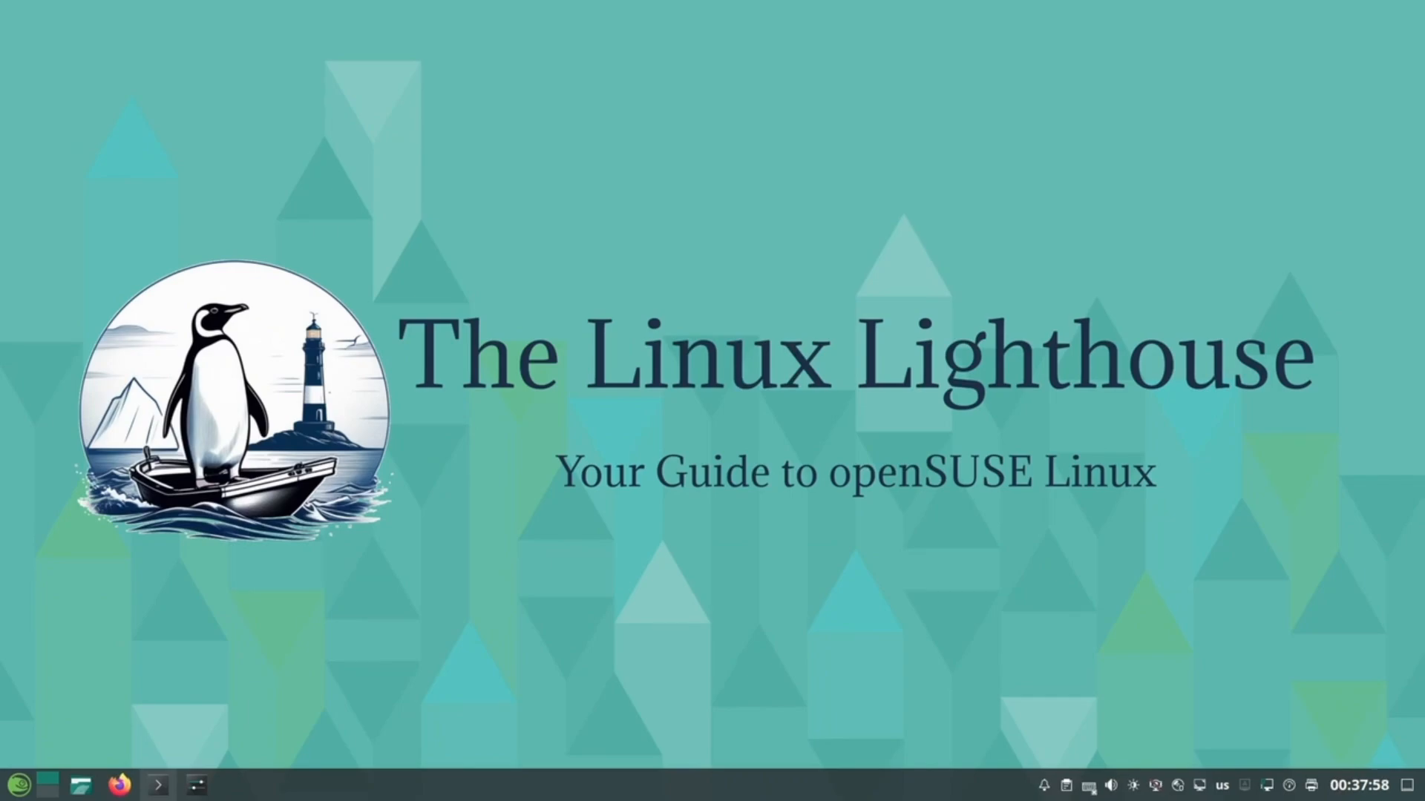
# Enter the btm command in the right pane, ready to launch bottom
pyautogui.write('btm')
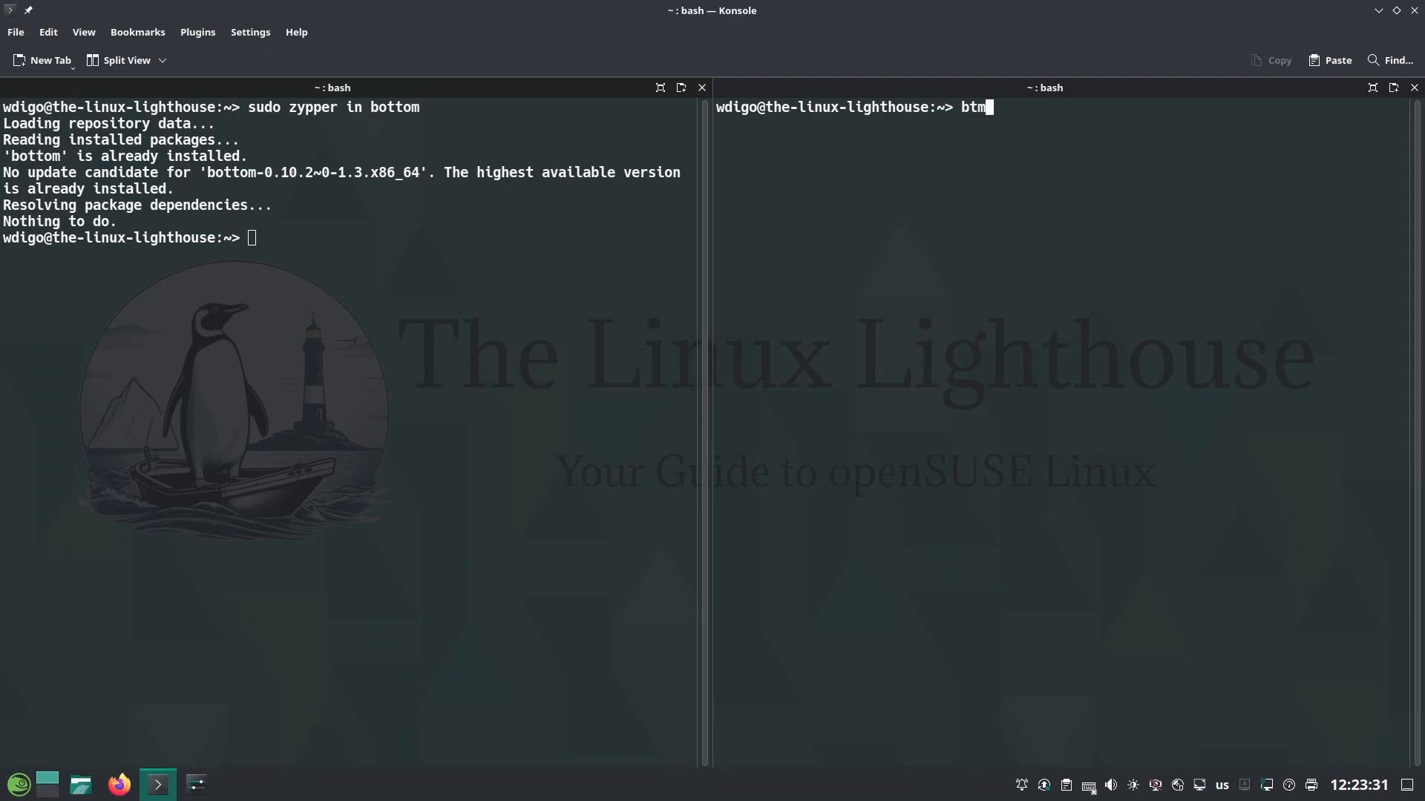
pyautogui.press('Return')
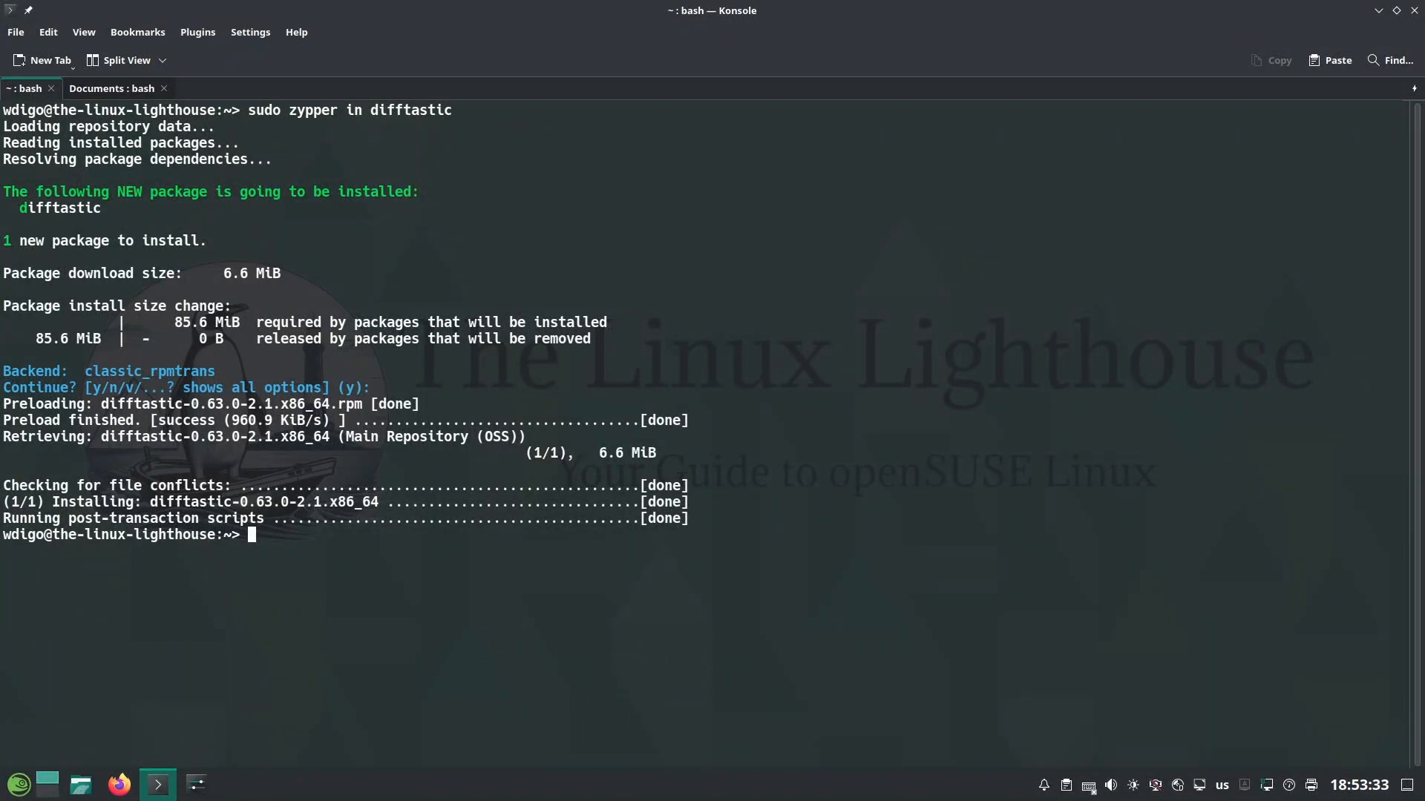
# Focus the Konsole window before installing mtr and preparing the trace
pyautogui.click(110, 87)
pyautogui.write('sudo mtr google.com')
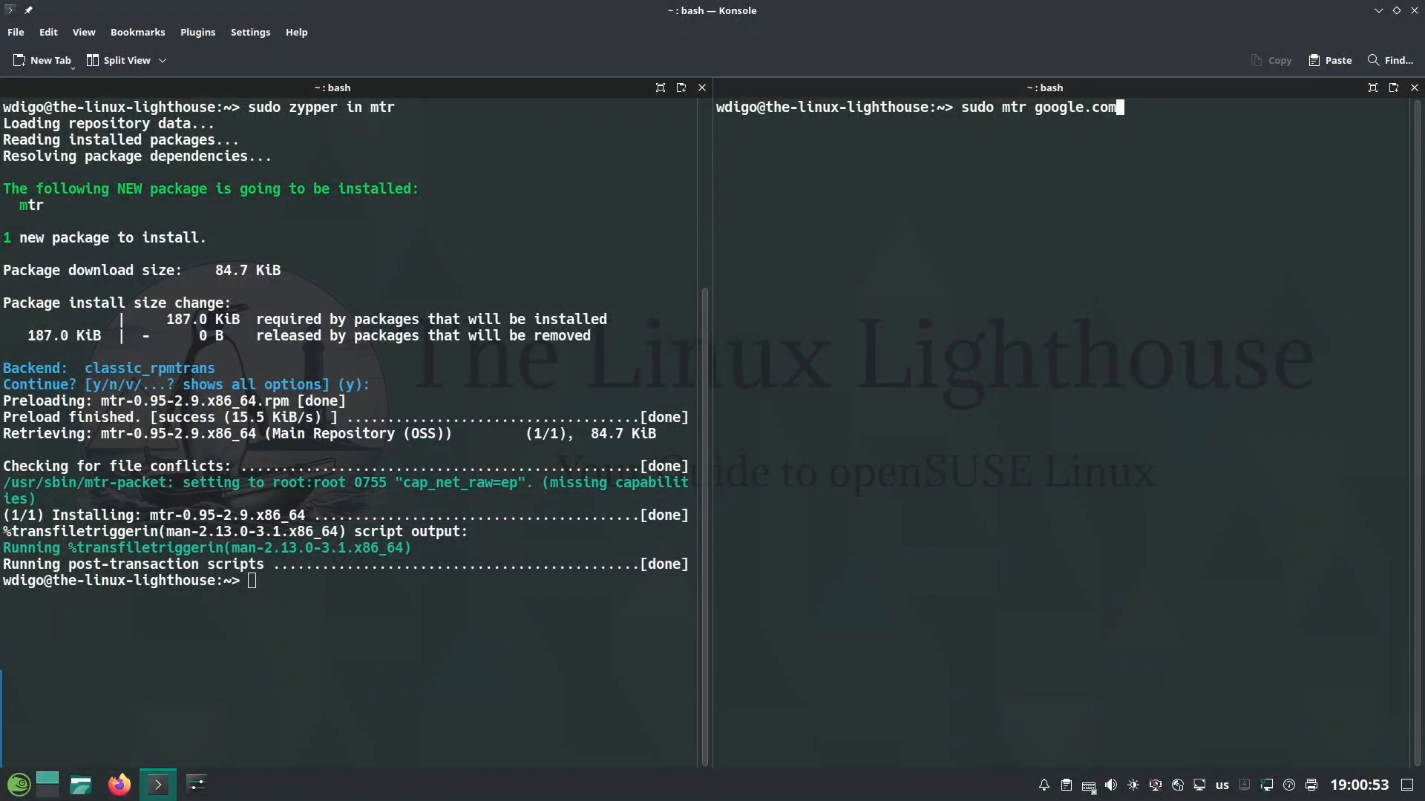
# Start the sudo mtr trace to google.com
pyautogui.press('Return')
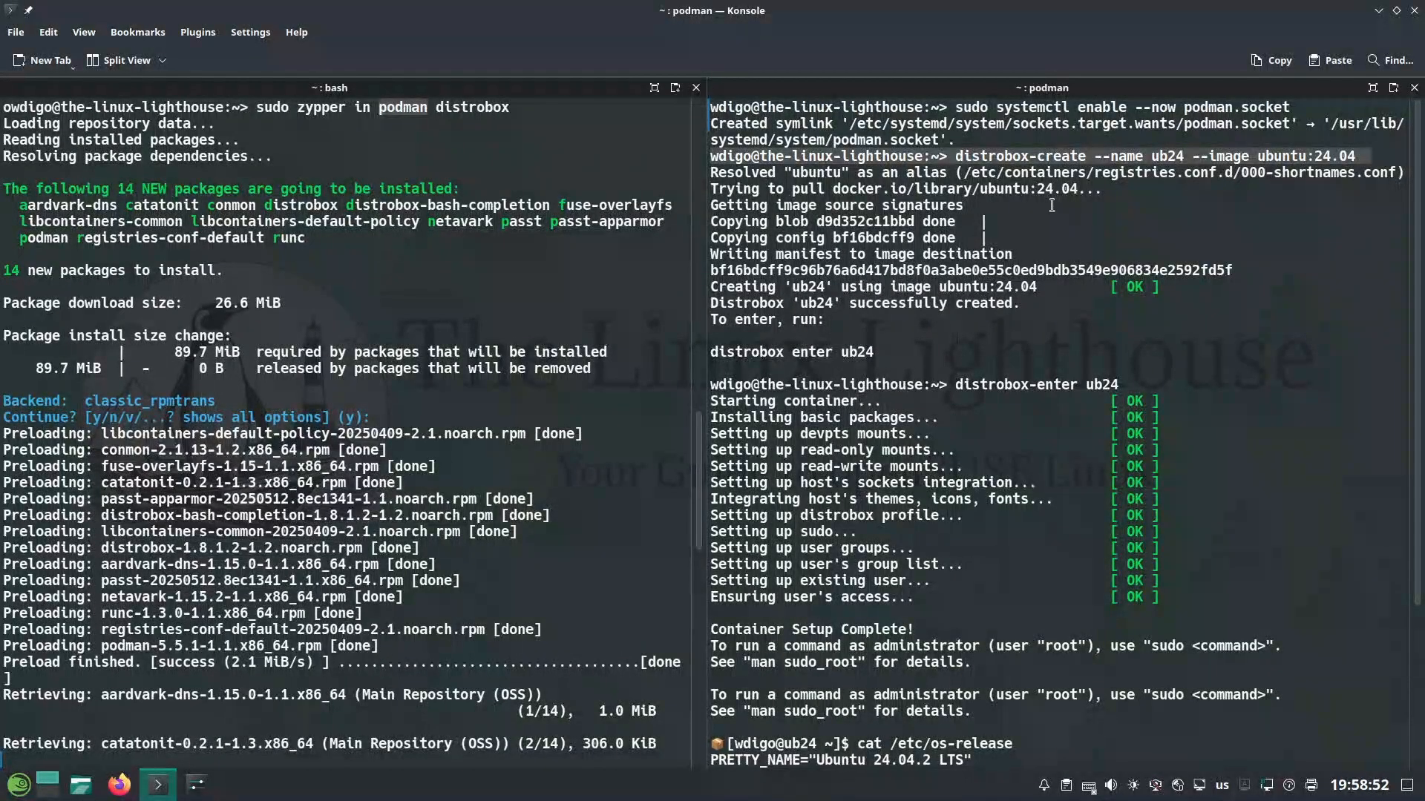
pyautogui.moveTo(1022, 392)
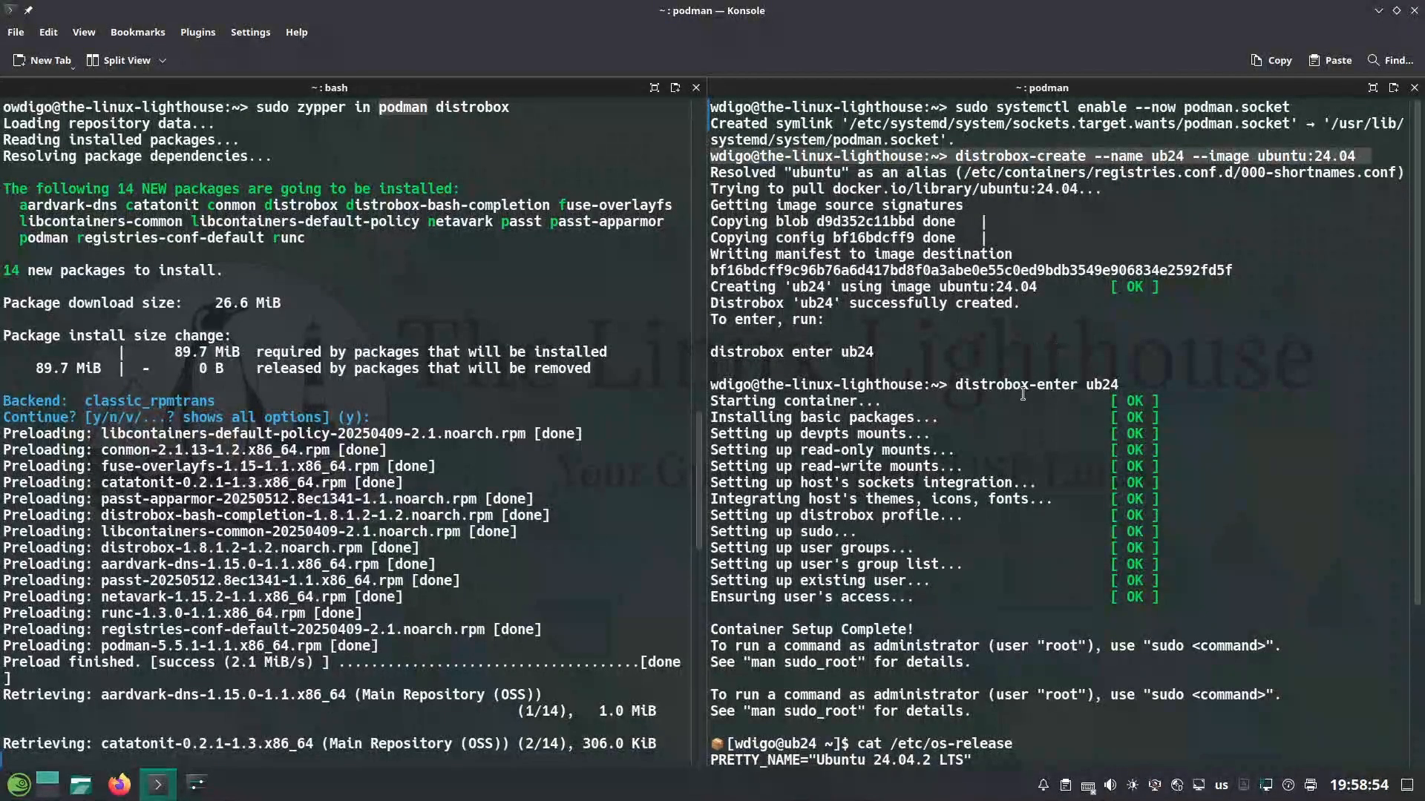
# Focus the right pane and enter sudo iotop, ready to run with admin rights
pyautogui.doubleClick(1013, 384)
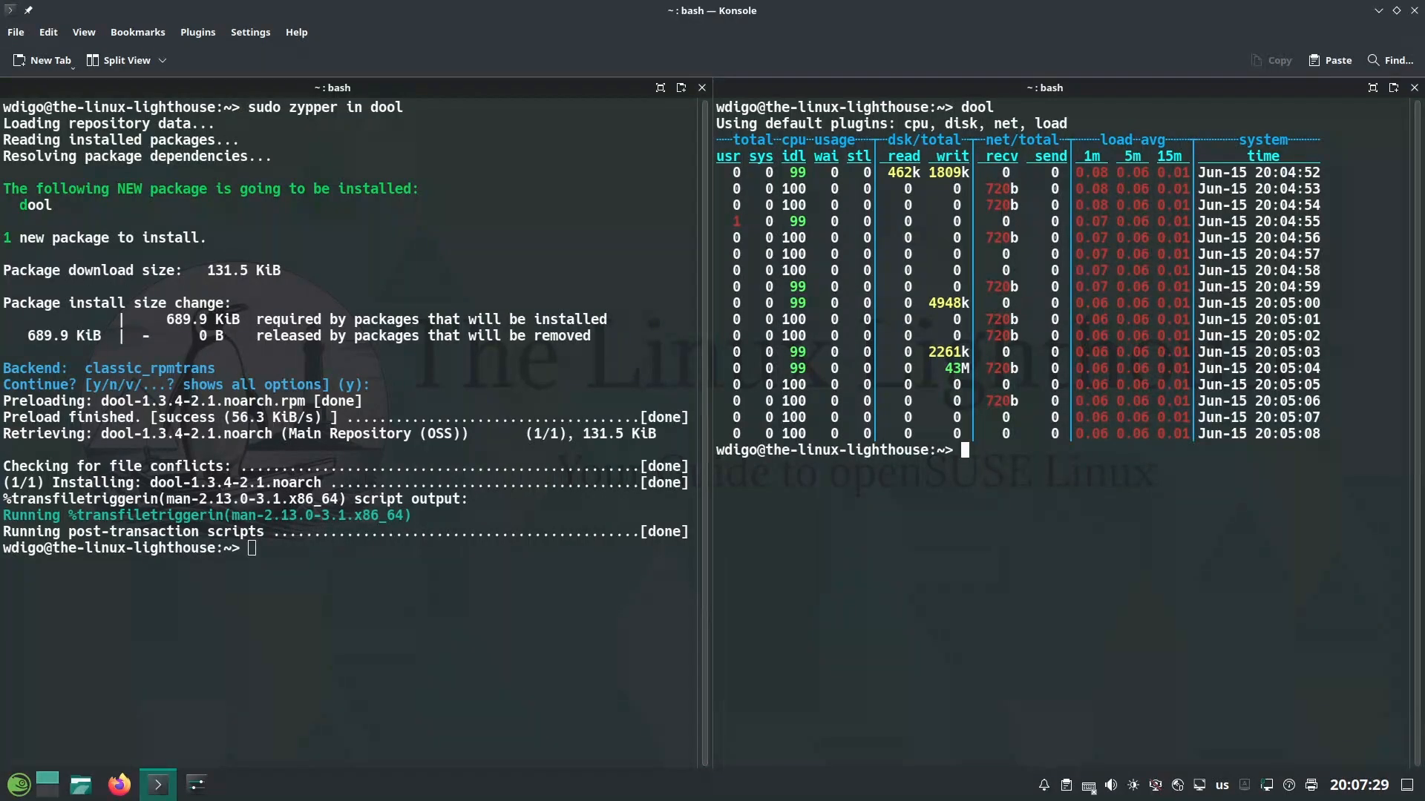
pyautogui.write('sudo iotop')
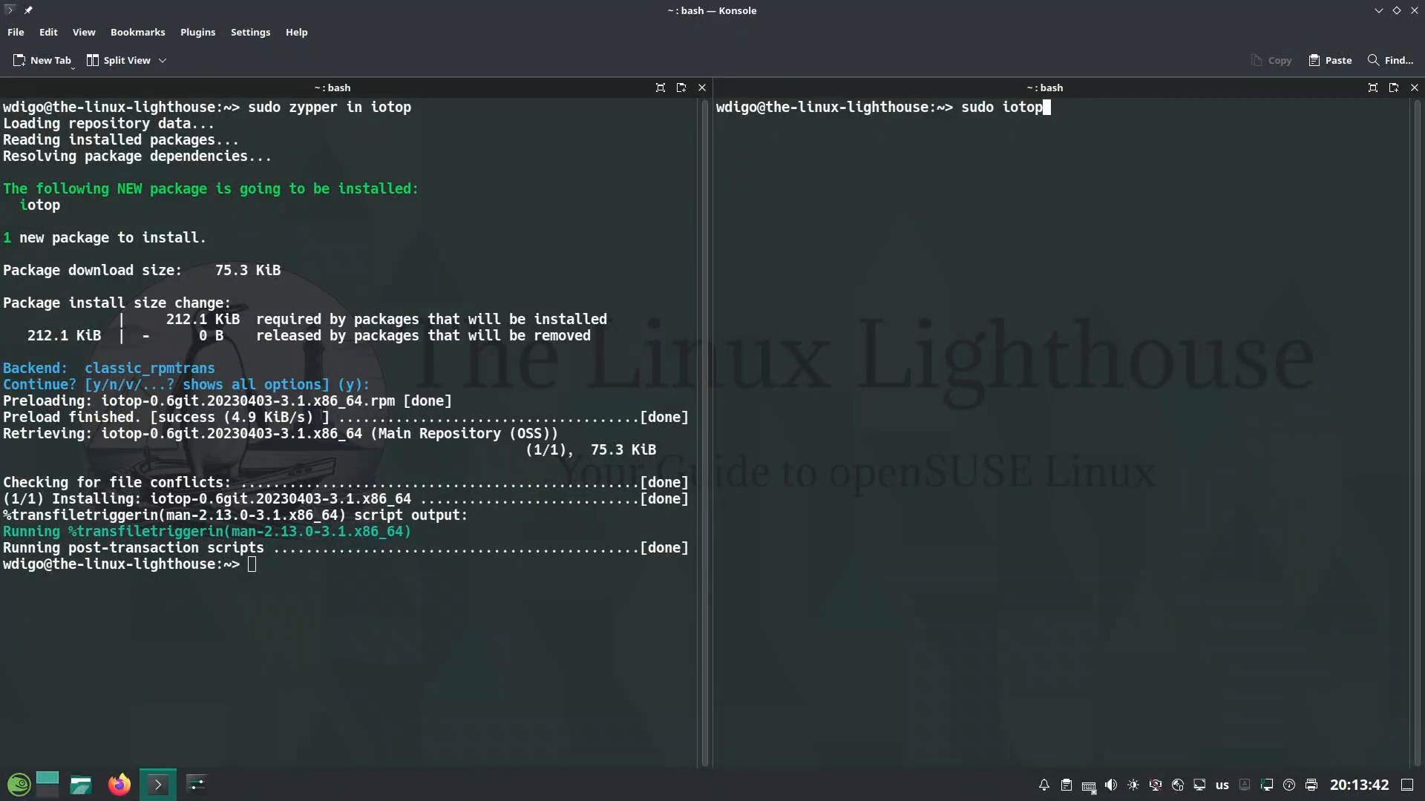
# Run sudo iotop and enter watch progress -W 1 to monitor the background copy
pyautogui.press('Return')
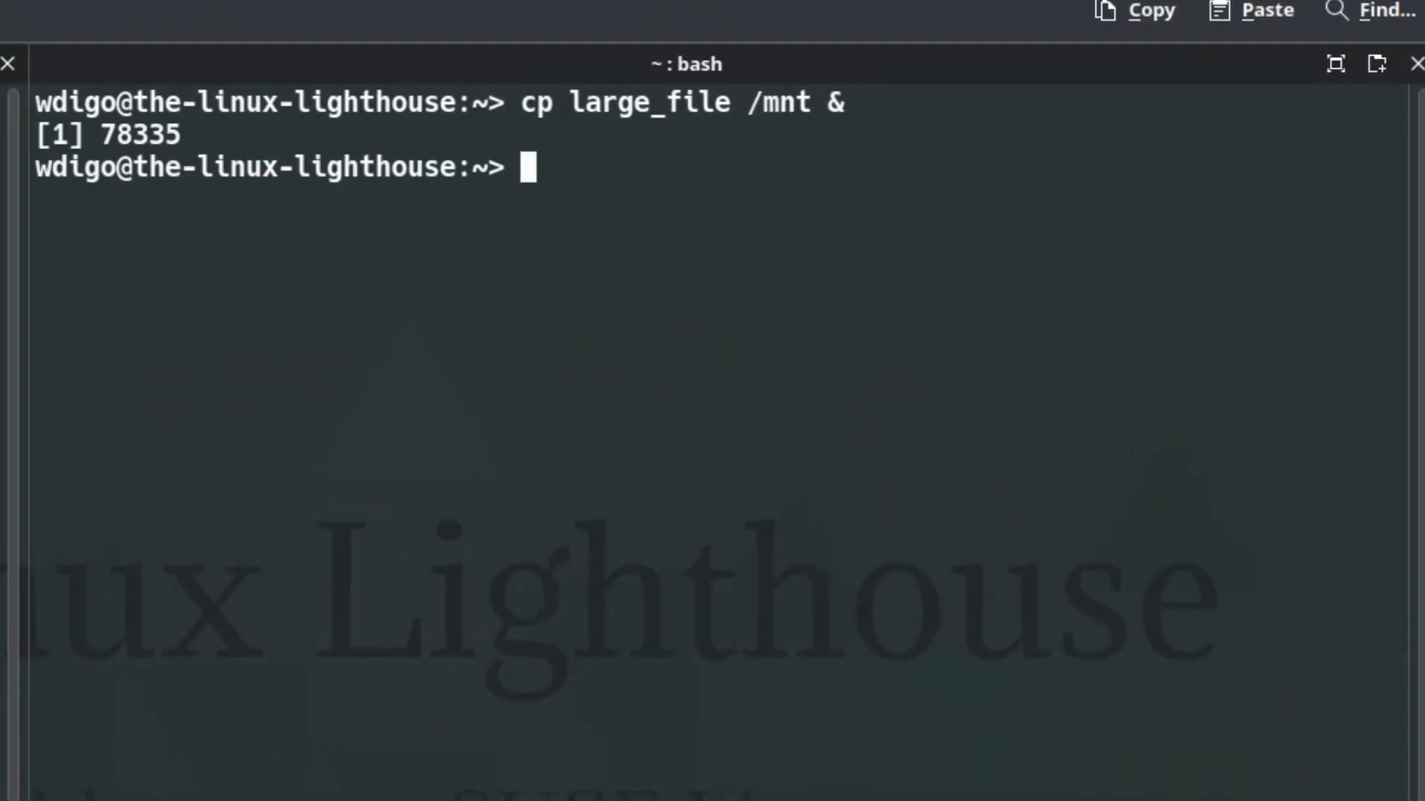
pyautogui.write('watch progress -W 1')
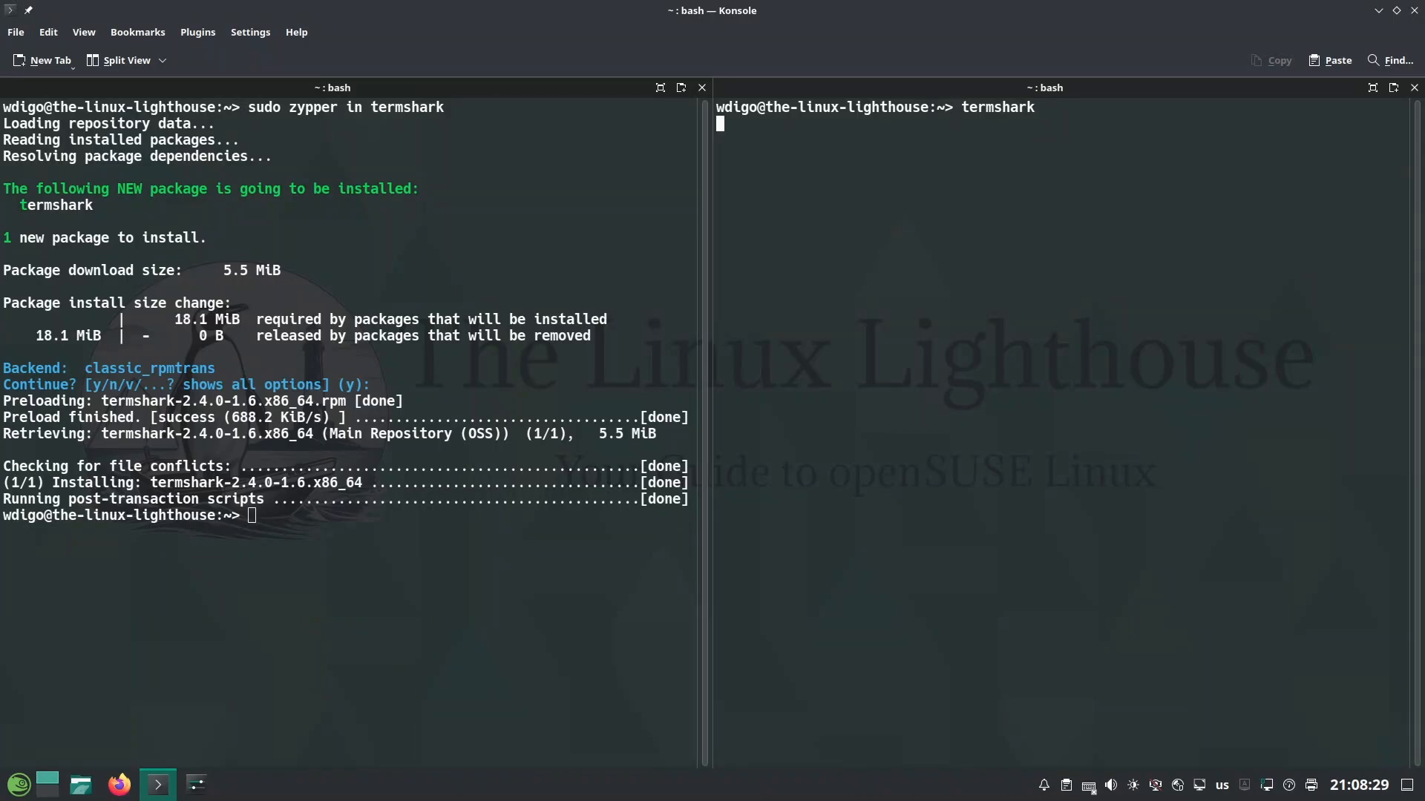
pyautogui.press('Return')
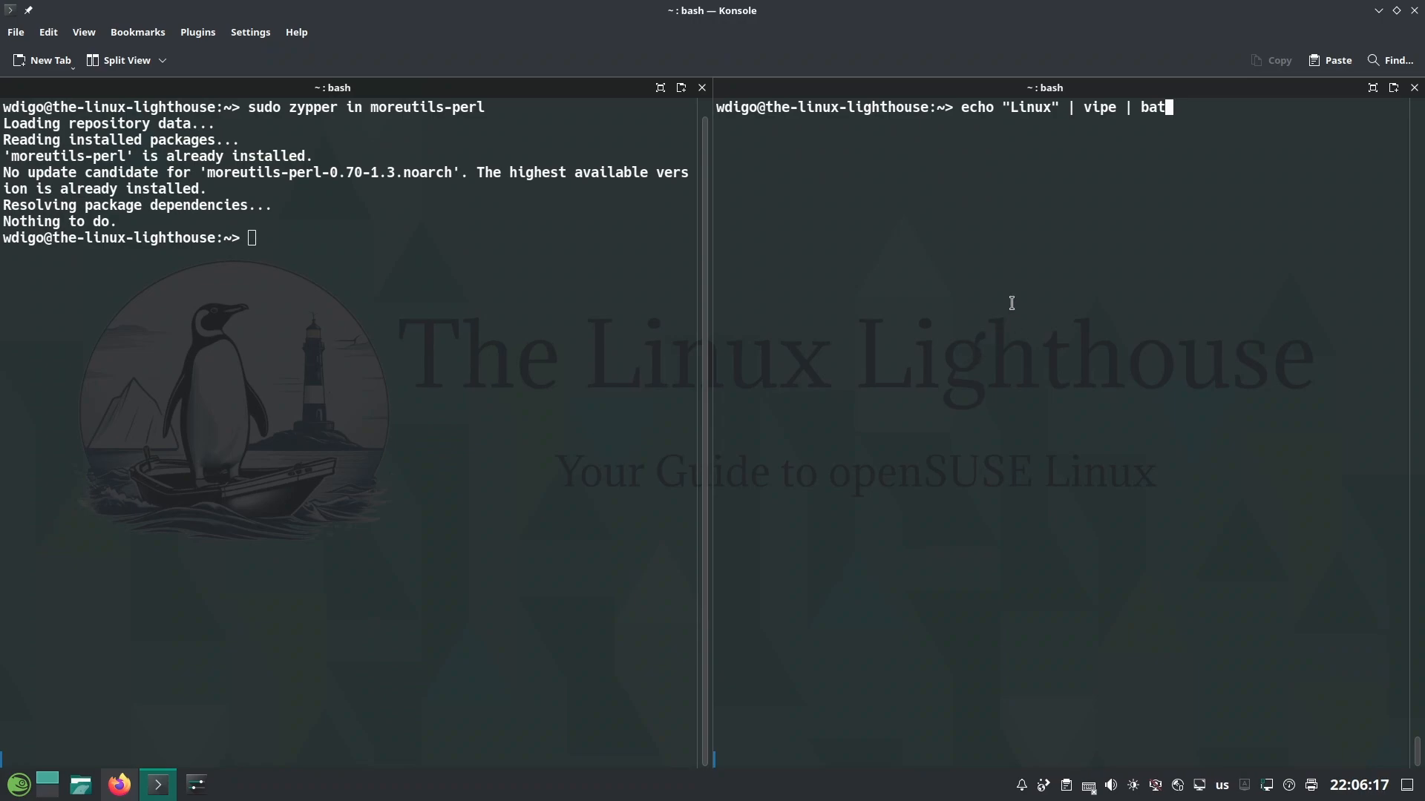
pyautogui.moveTo(1047, 112)
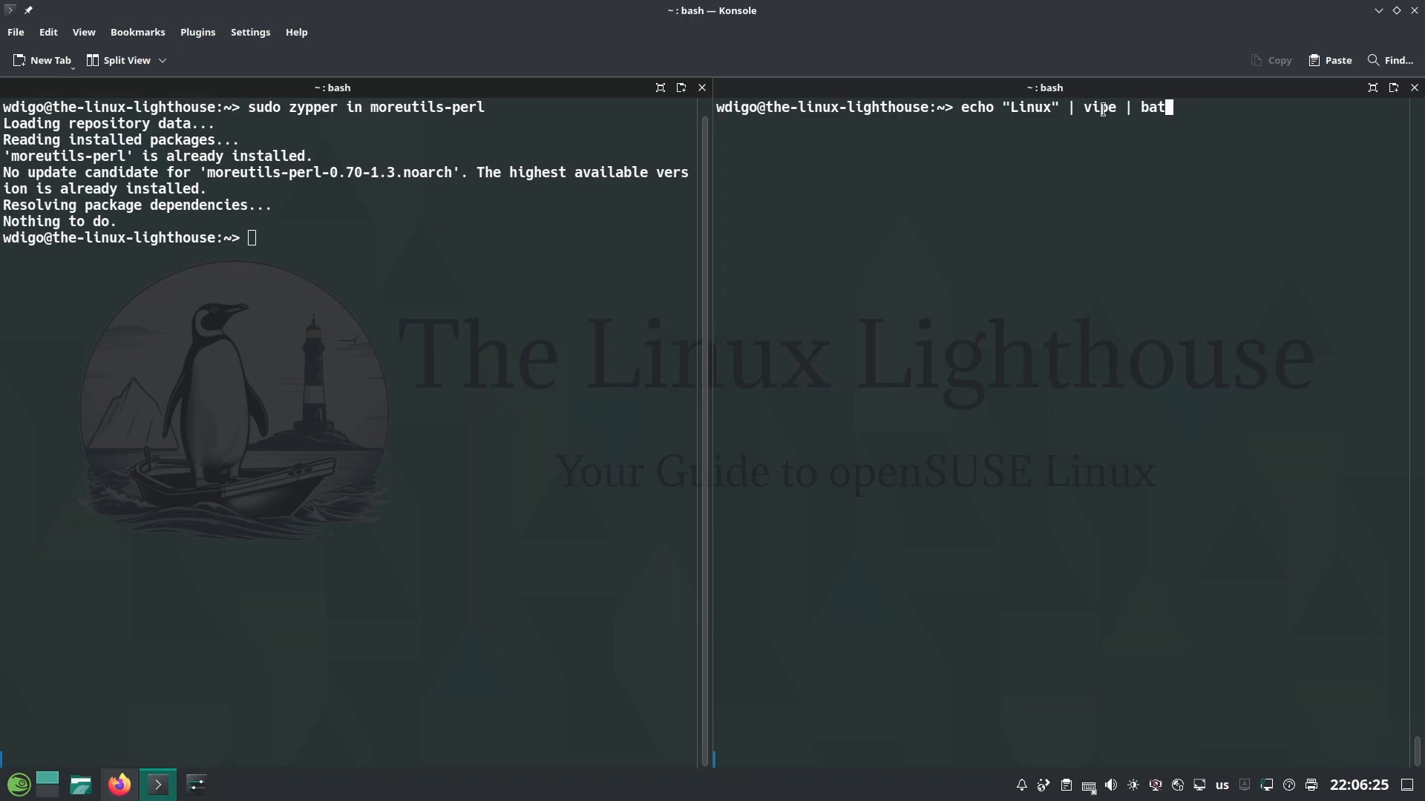
# Run the echo "Linux" | vipe | bat pipeline, opening the vim buffer
pyautogui.press('Return')
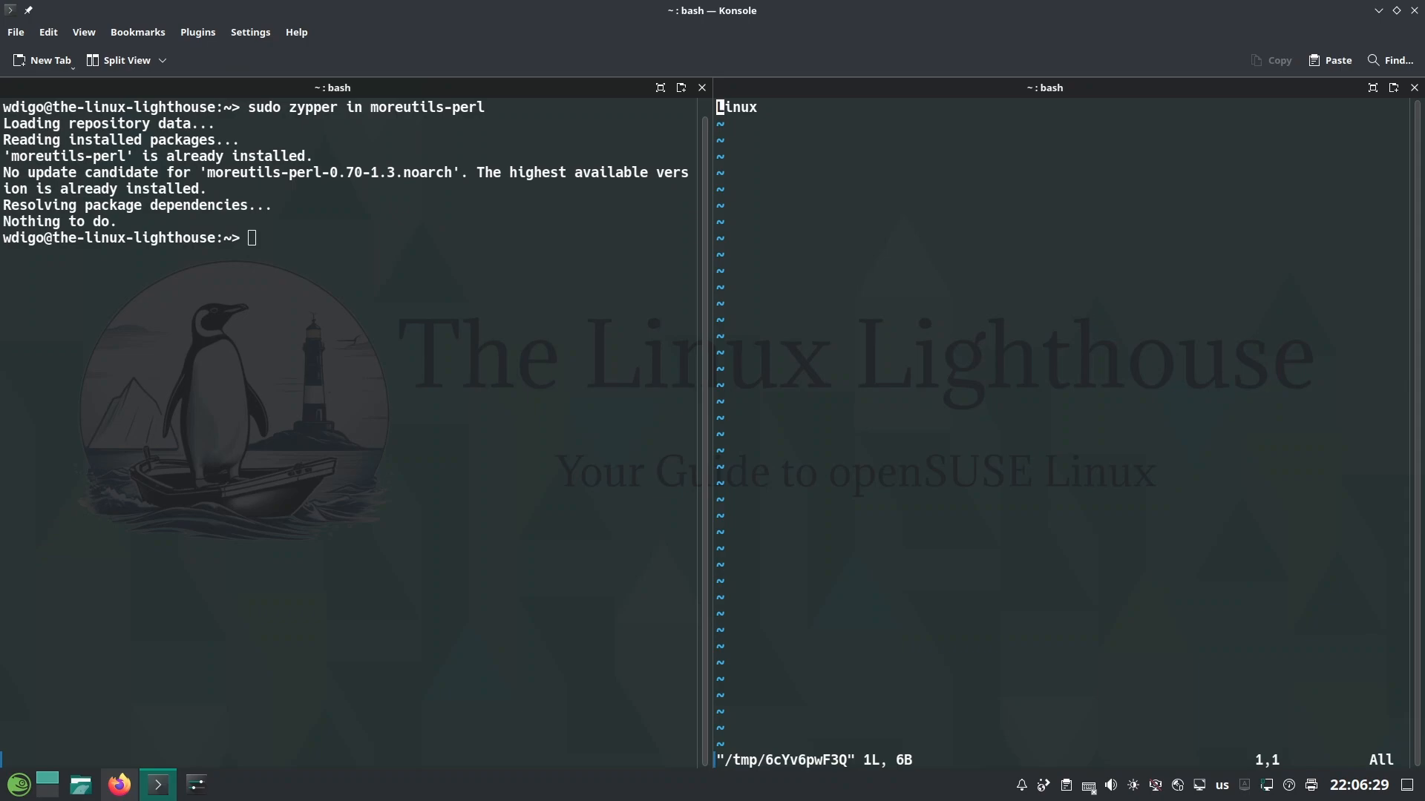
# Insert "openSUSE is the best " before Linux so the buffer reads "openSUSE is the best Linux"
pyautogui.press('i')
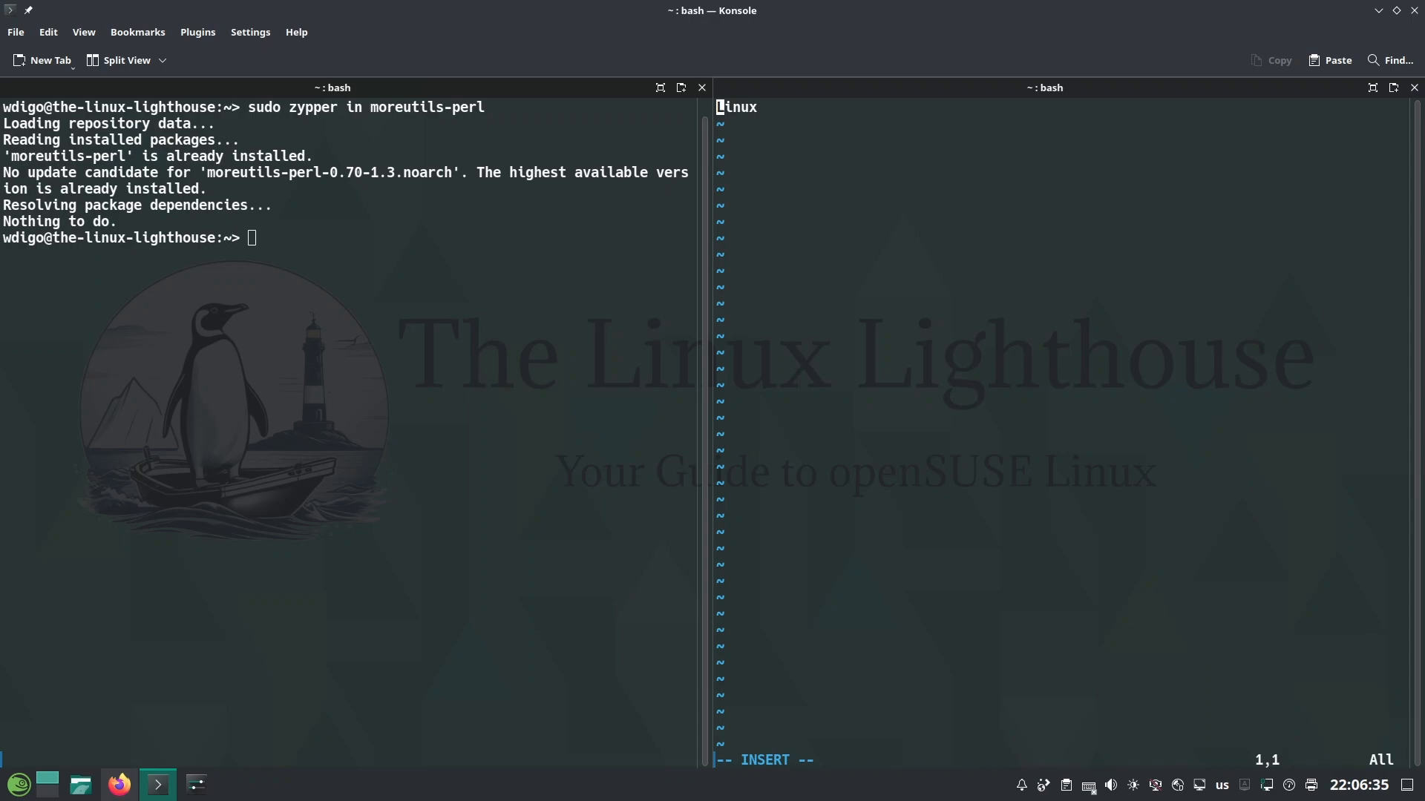
pyautogui.write('openSUSE')
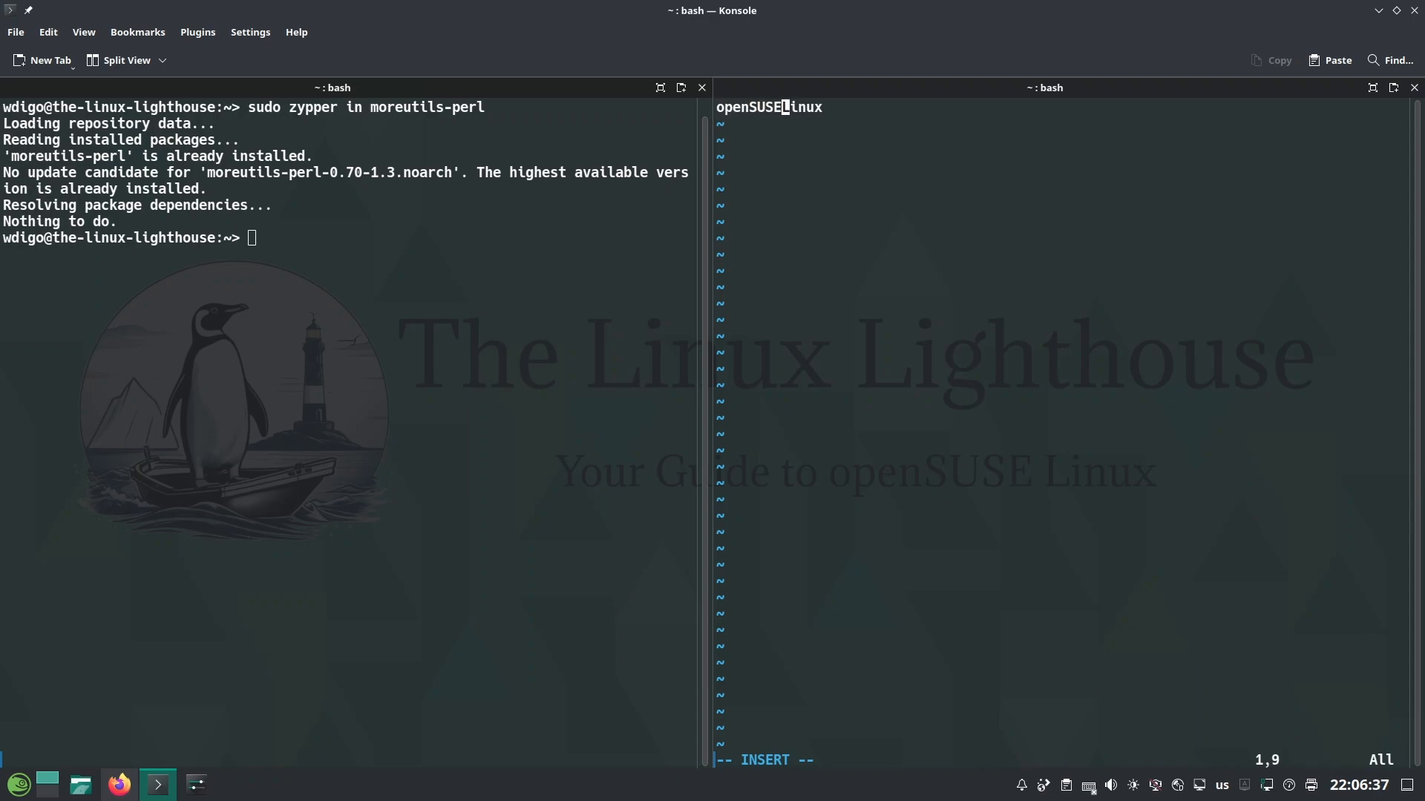
pyautogui.write('is the')
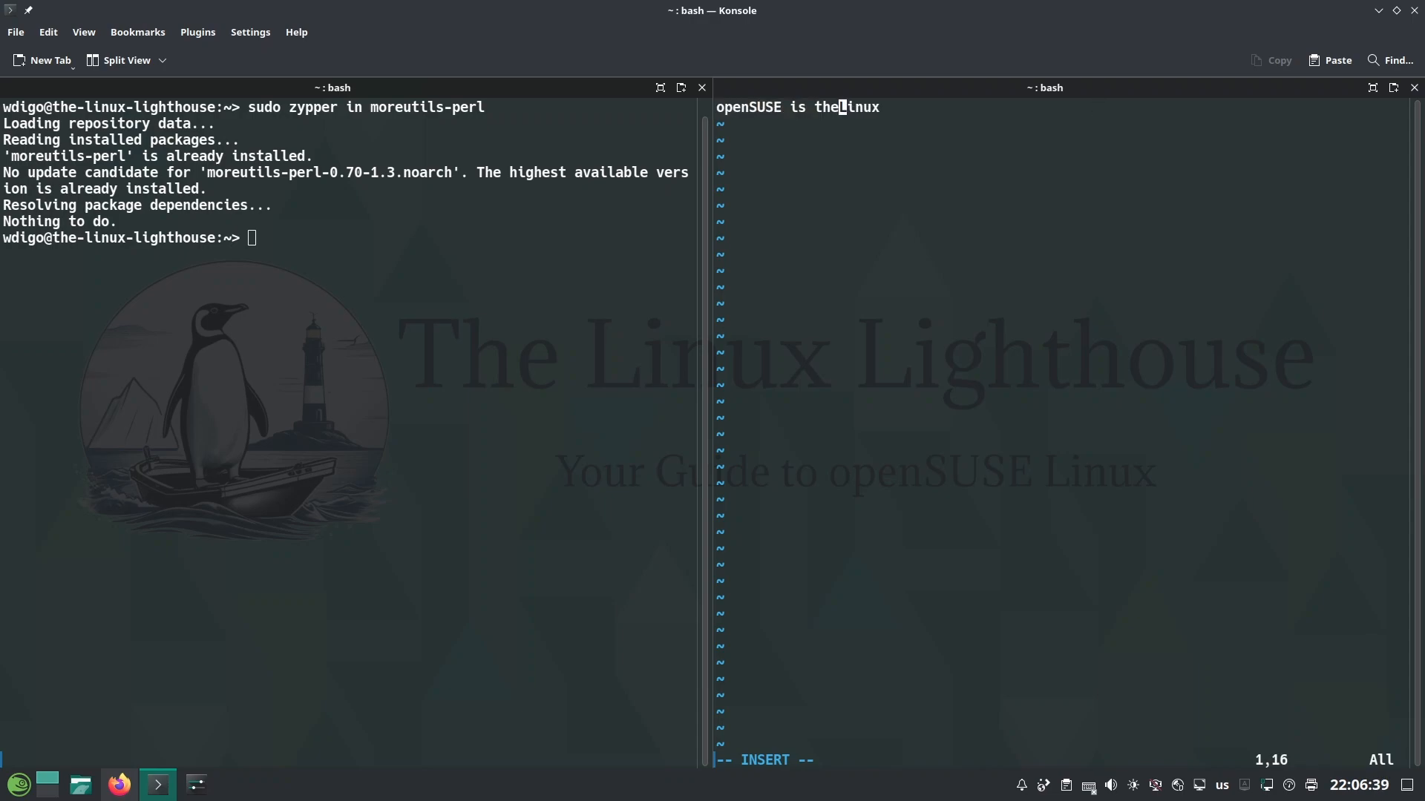
pyautogui.write('best')
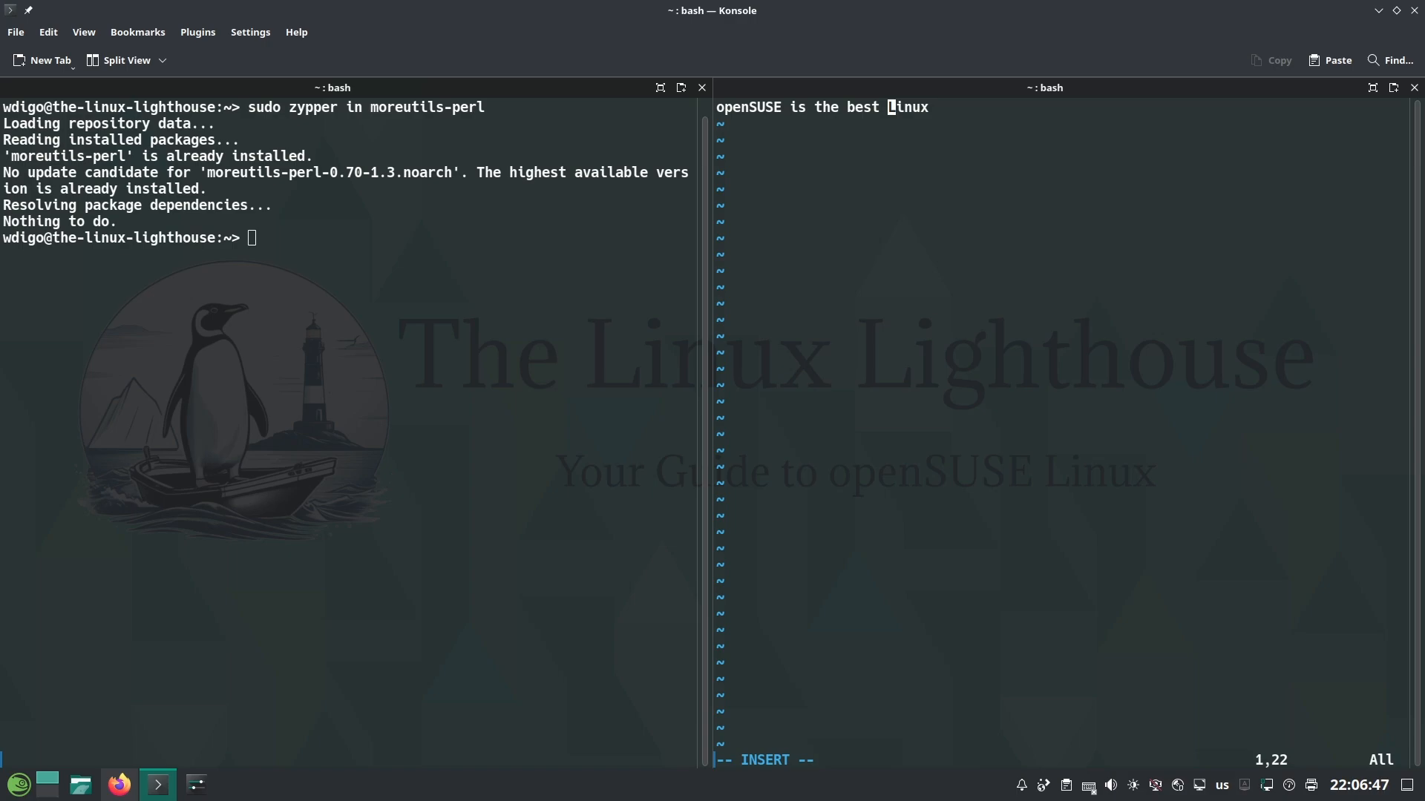
pyautogui.press('Escape')
pyautogui.write(':')
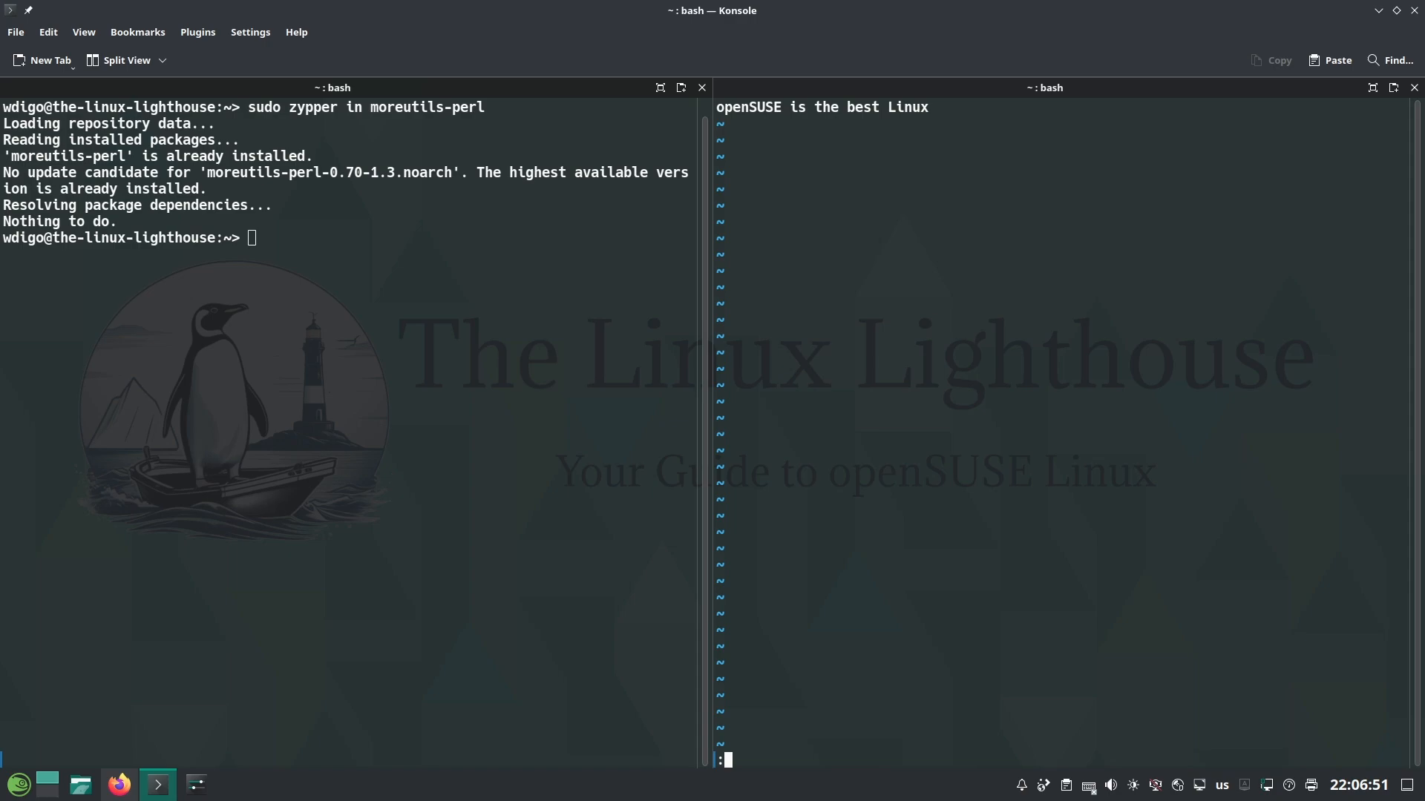
pyautogui.write('w file')
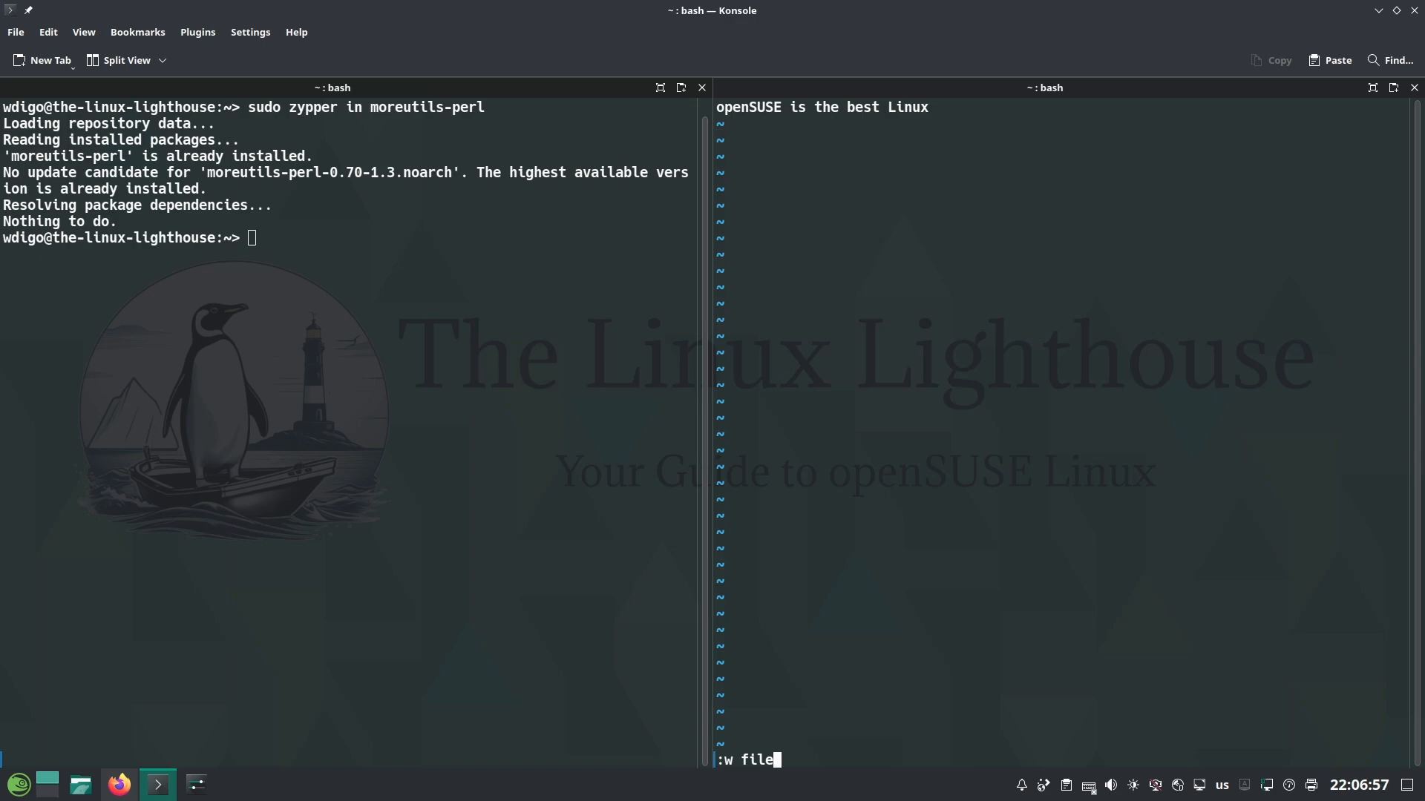
pyautogui.press('Return')
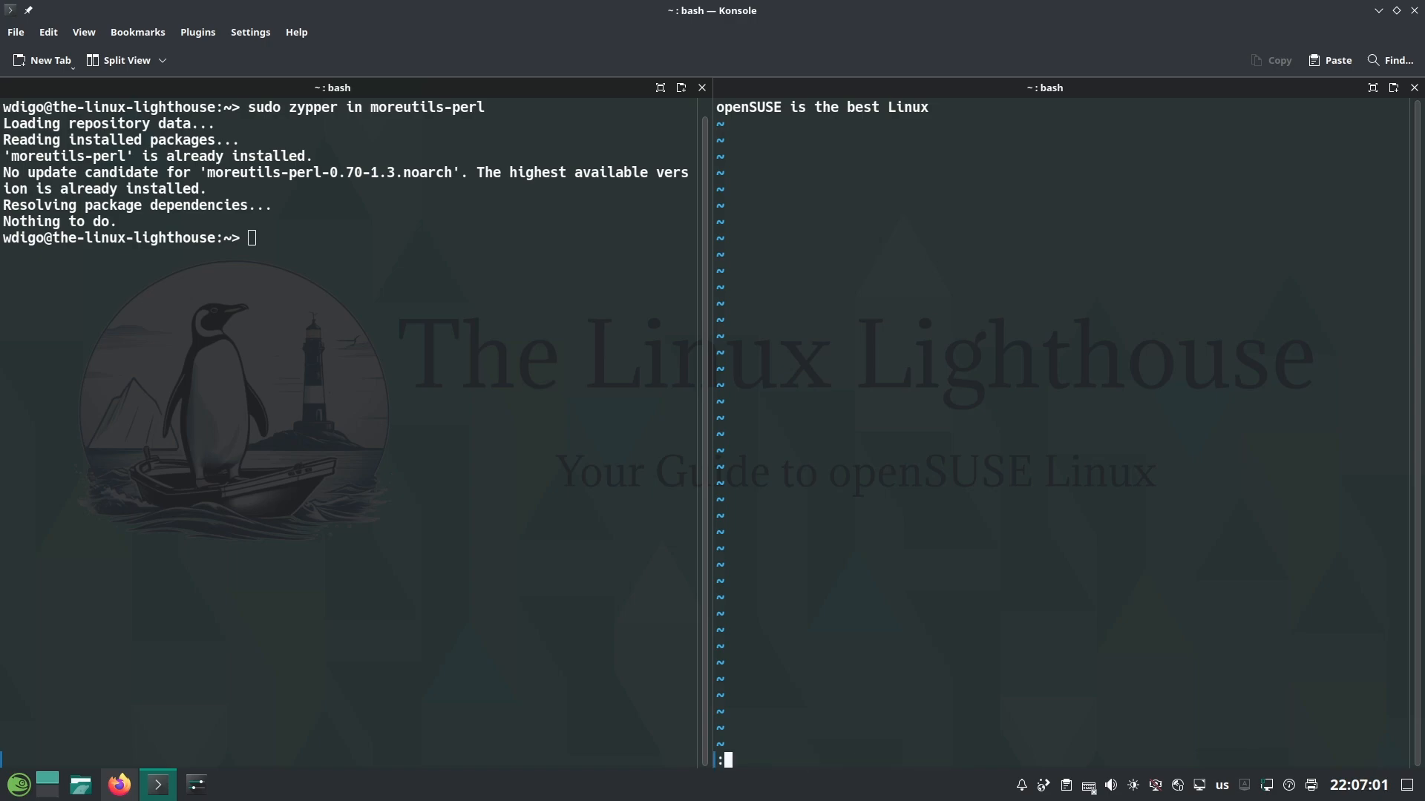
pyautogui.write('wq')
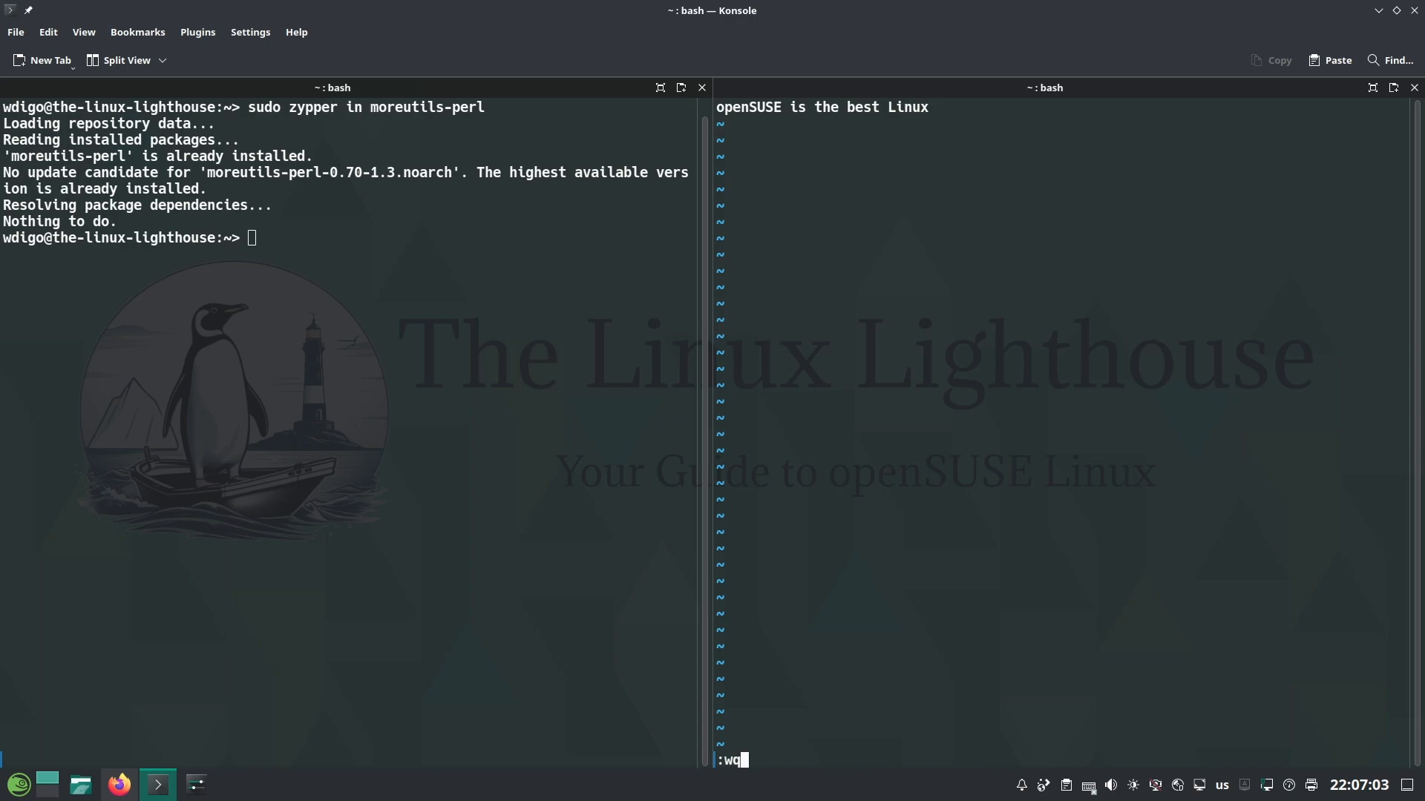
# Write the vipe buffer with :wq and return to the shell
pyautogui.press('Return')
pyautogui.write('asciinema rec demo')
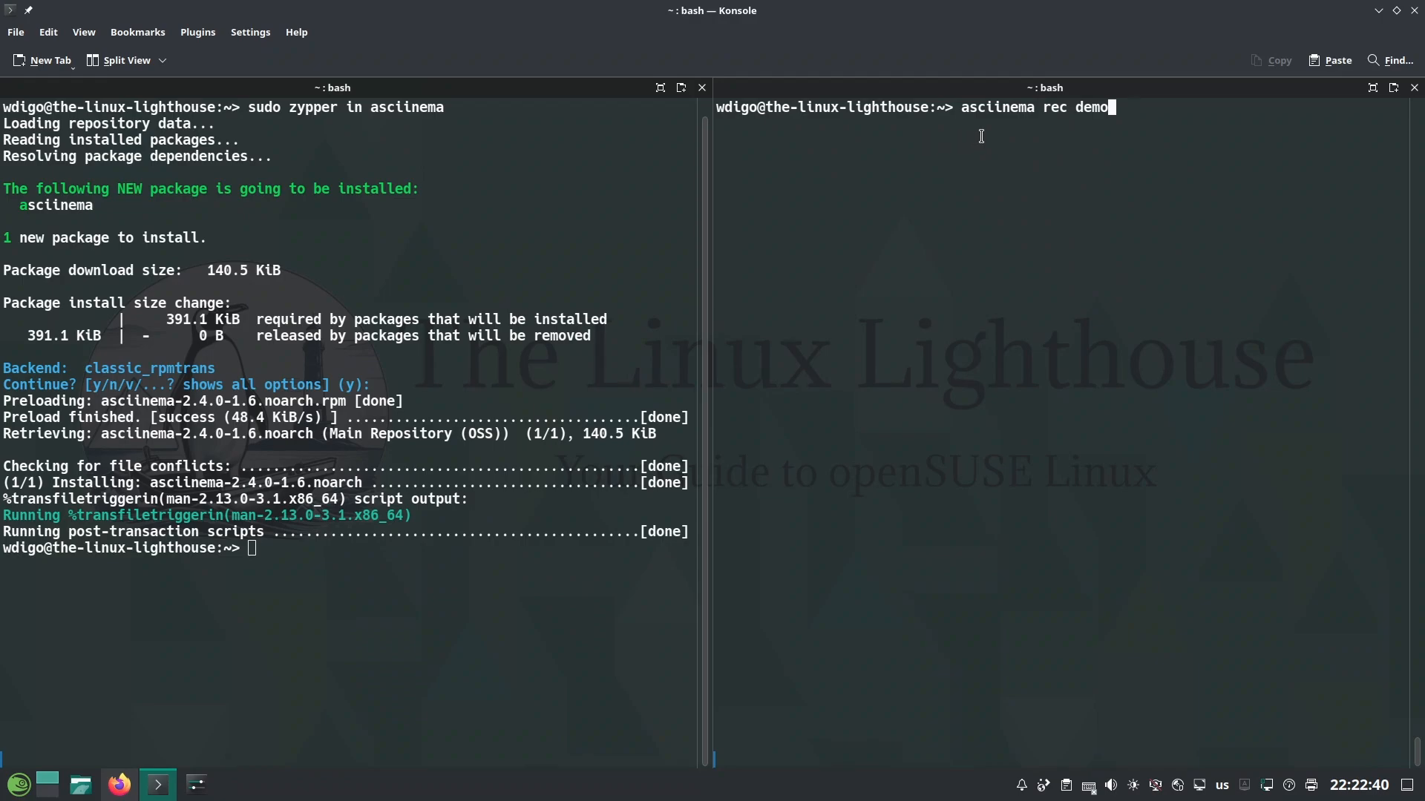
pyautogui.moveTo(1058, 116)
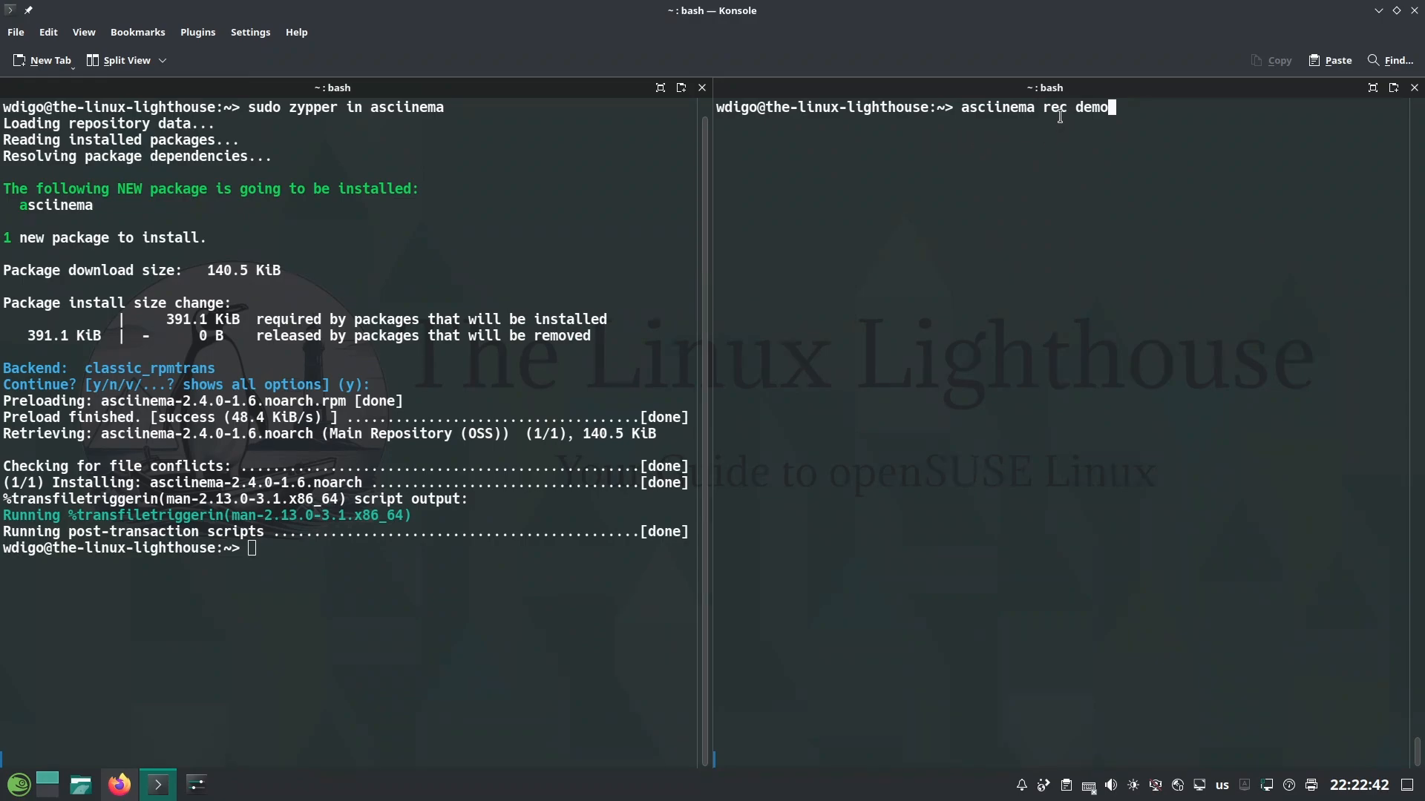
pyautogui.moveTo(1067, 118)
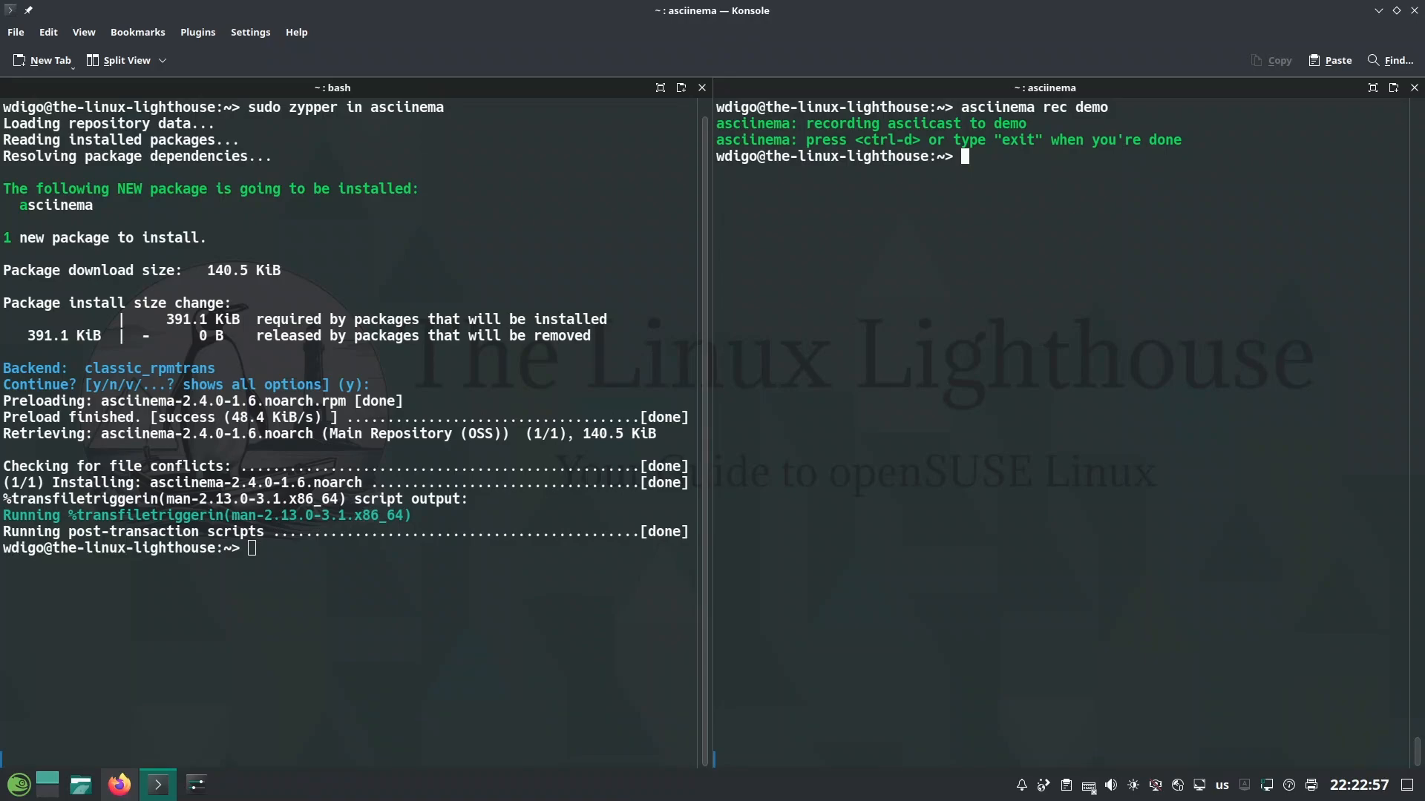
# Record ls, date and df -h / in the demo session, enter exit, and recall asciinema rec demo
pyautogui.write('ls')
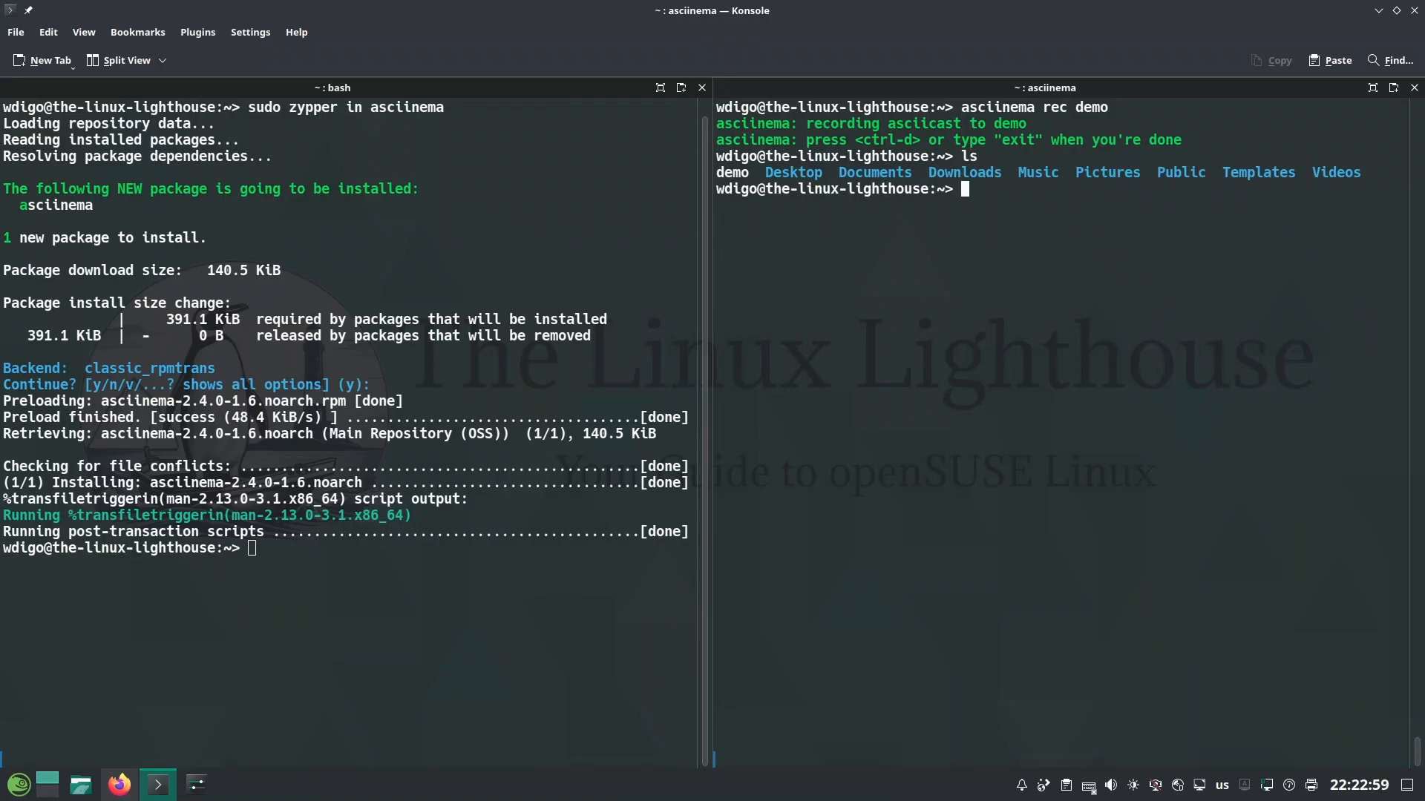
pyautogui.write('date')
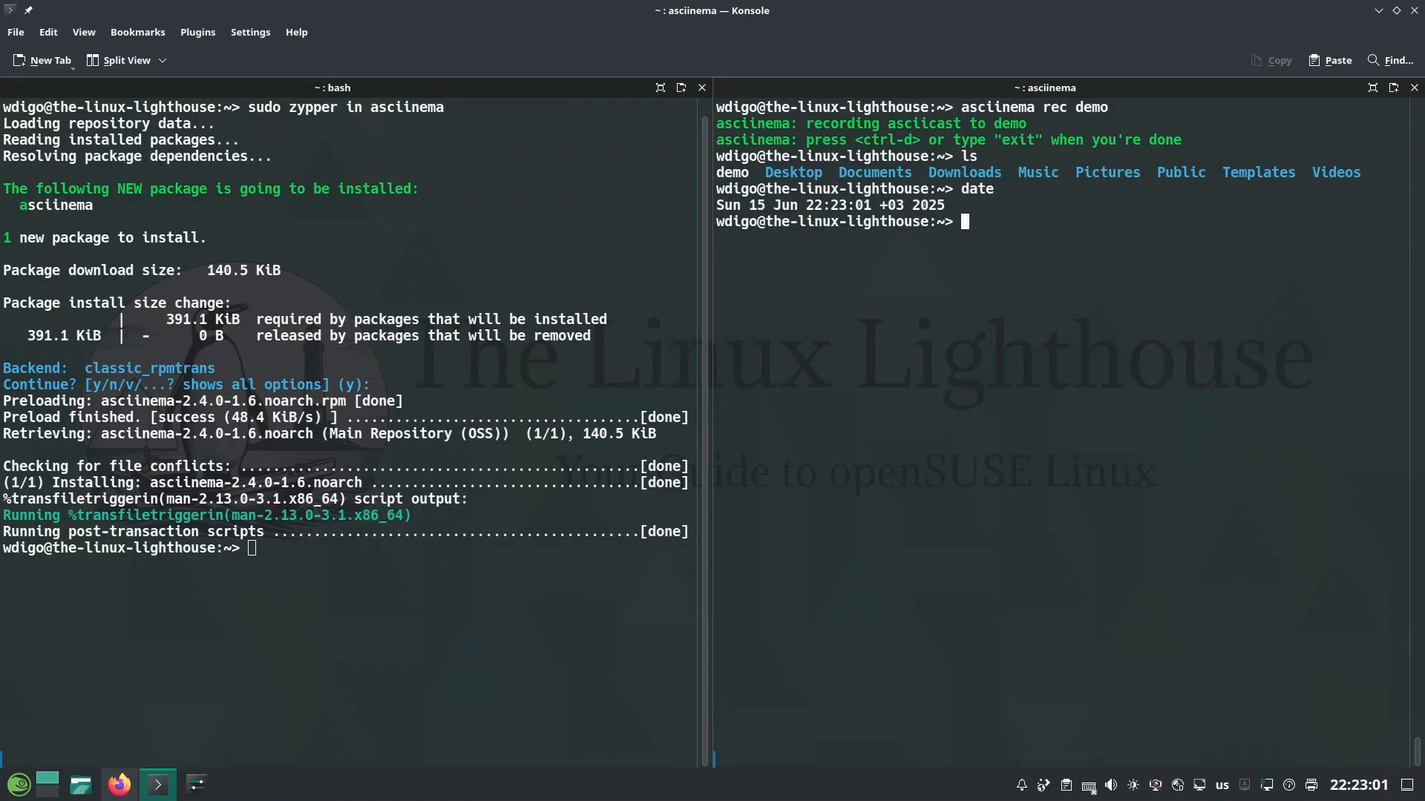
pyautogui.write('df -h /')
pyautogui.write('e')
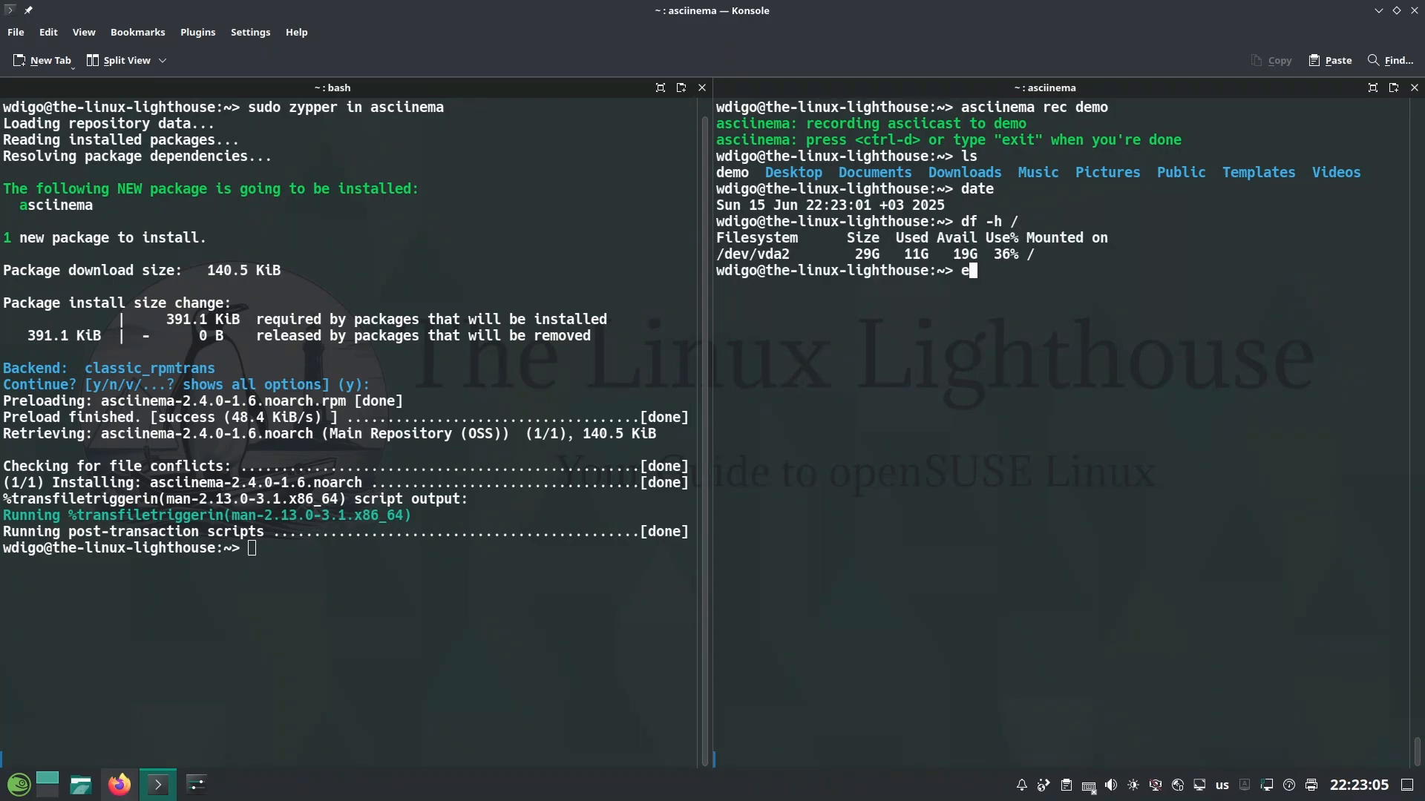
pyautogui.write('xit')
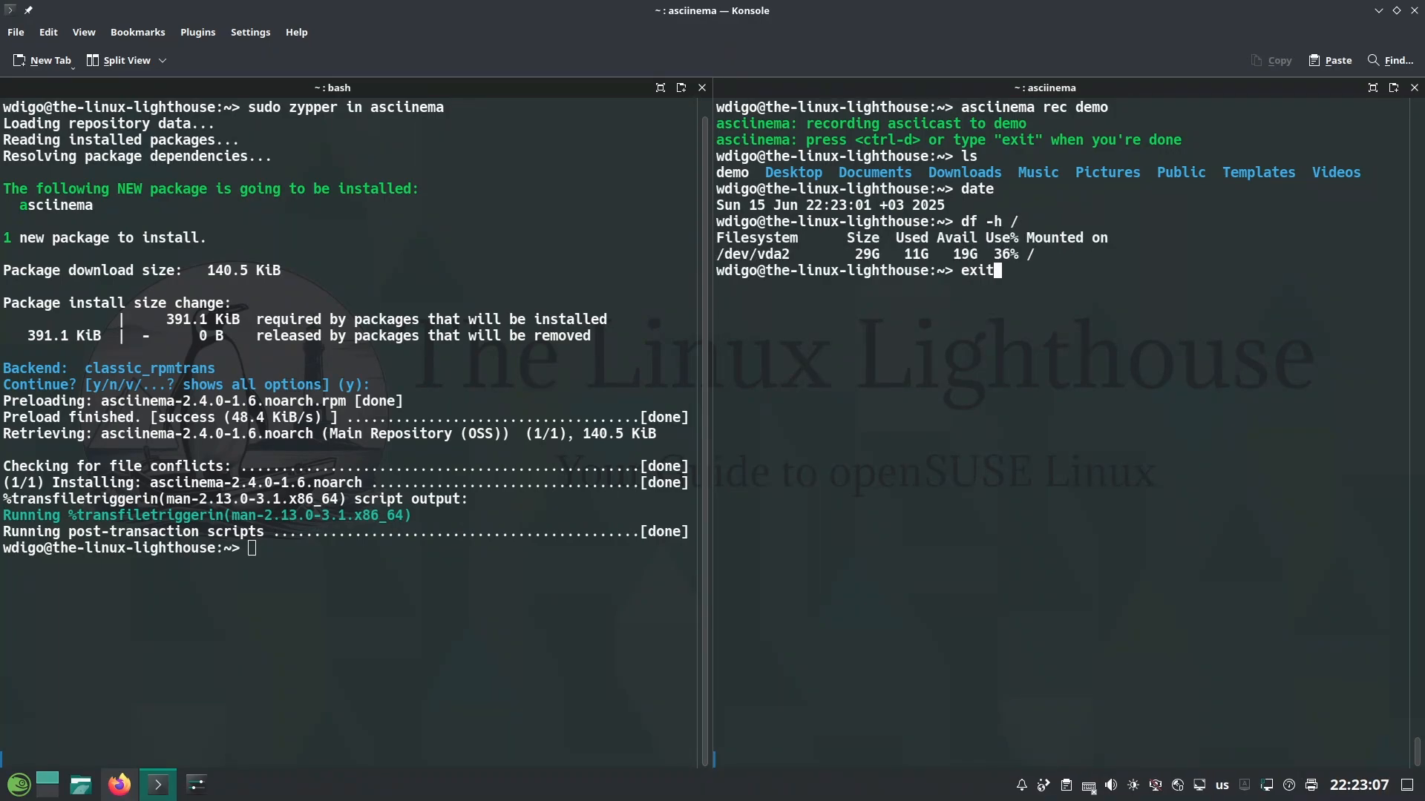
pyautogui.write('asciinema rec demo')
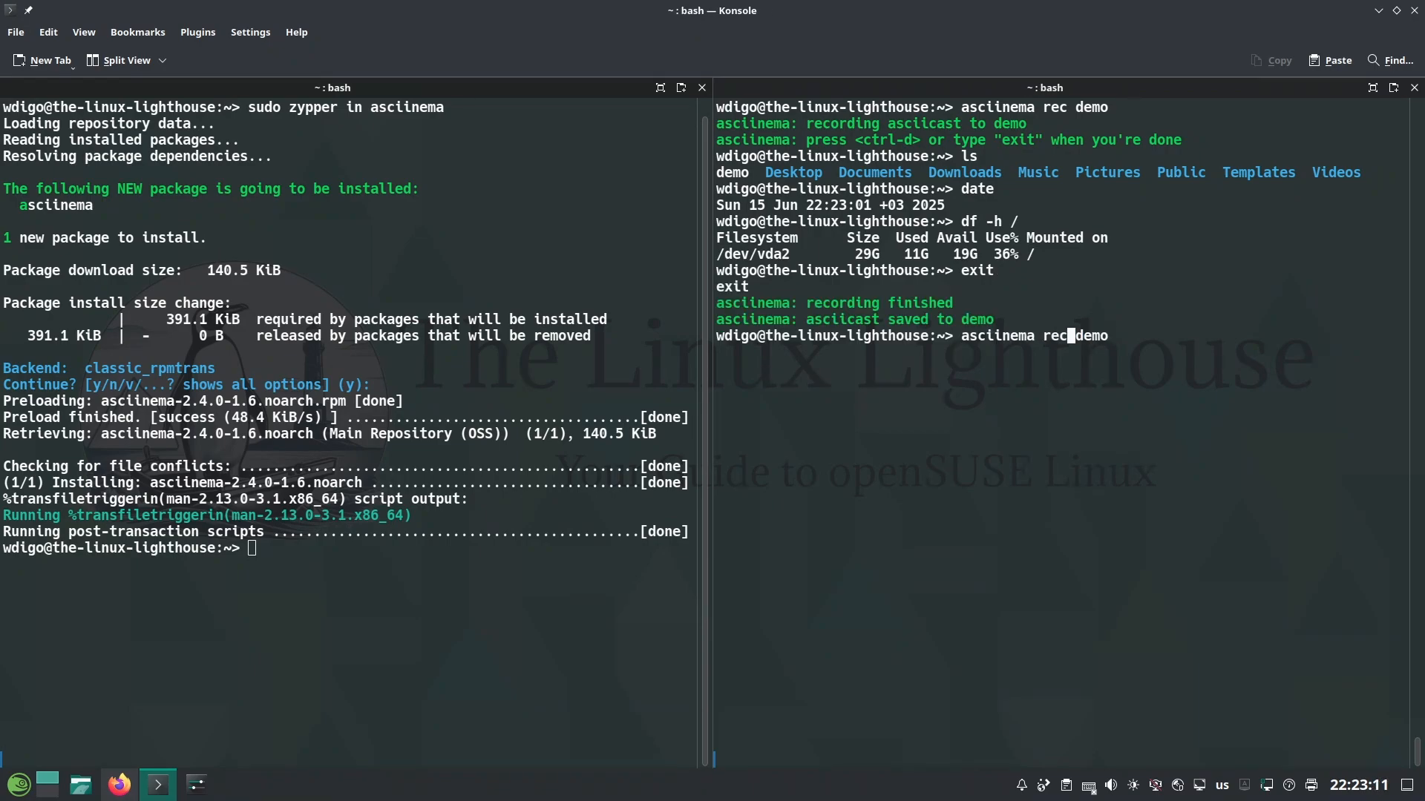
# Change the command to asciinema play demo and replay the recorded ls, date, df -h / and exit
pyautogui.write('play')
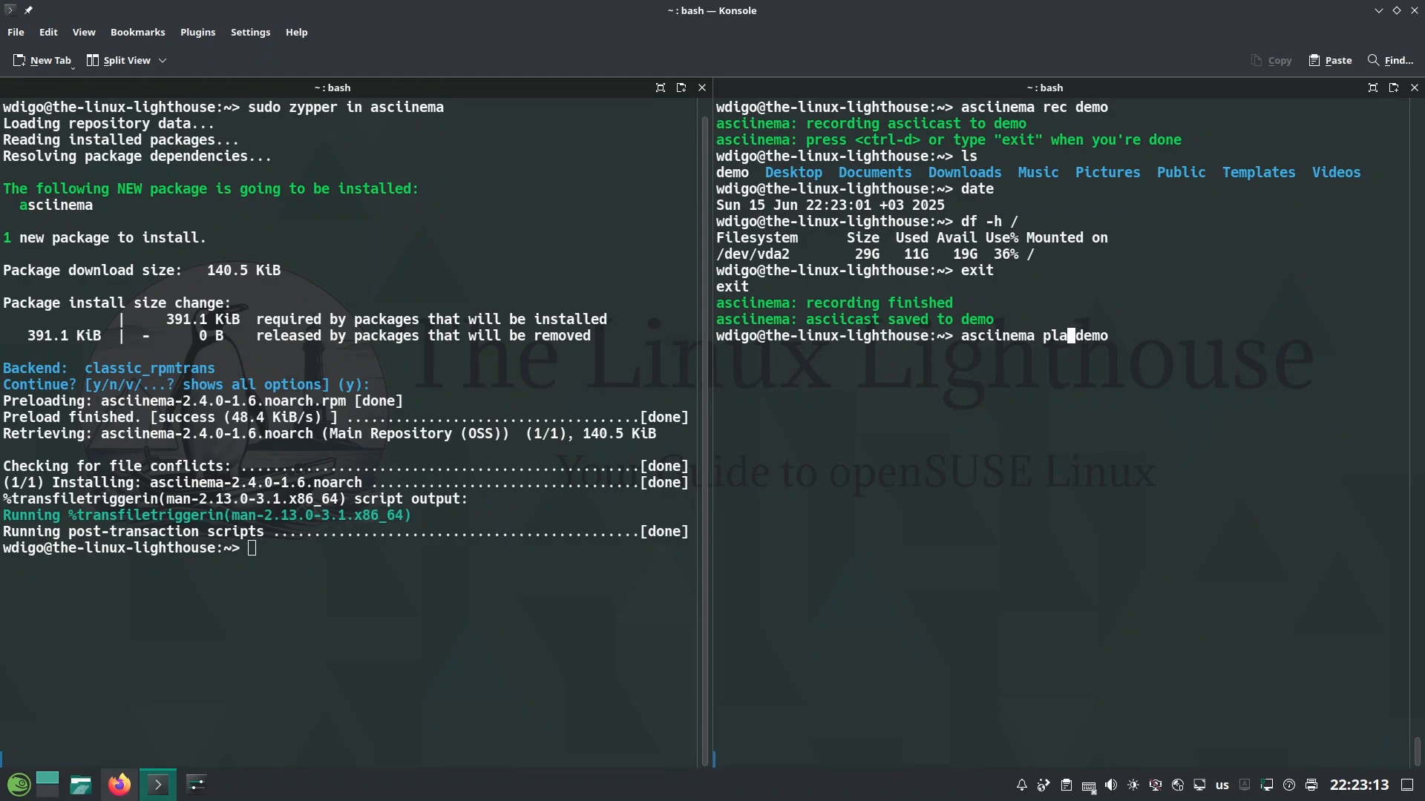
pyautogui.write('y')
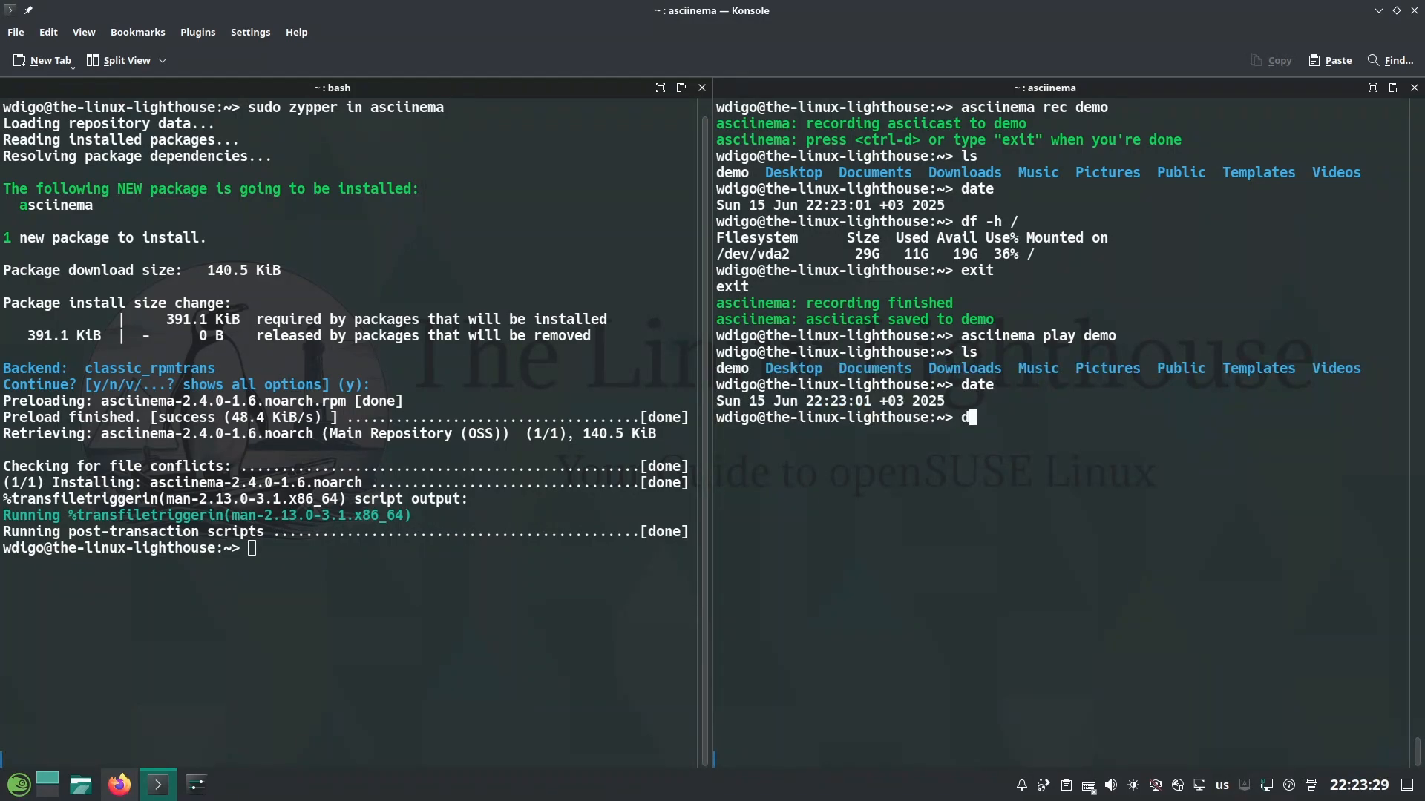
pyautogui.write('f -h /')
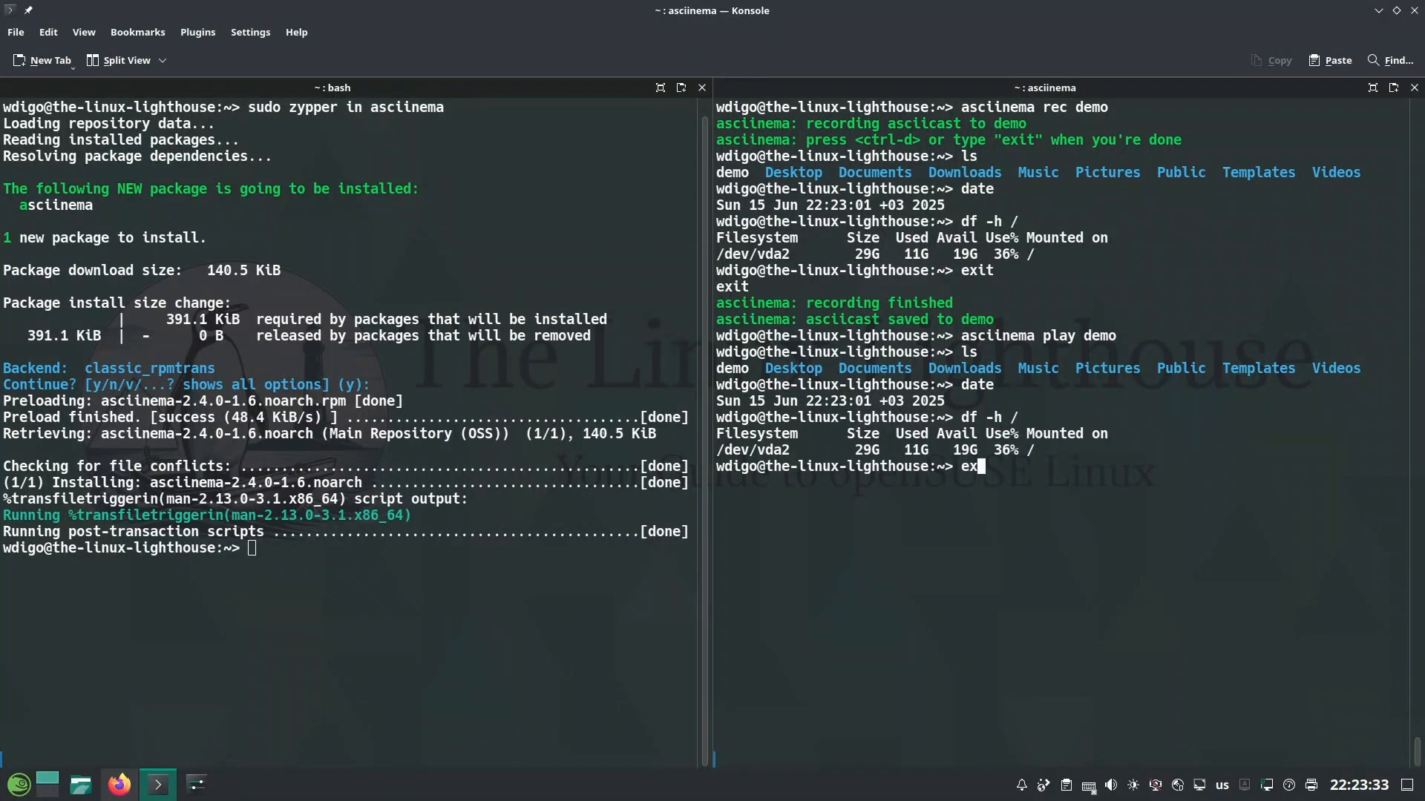
pyautogui.write('it')
pyautogui.write('opi vscode')
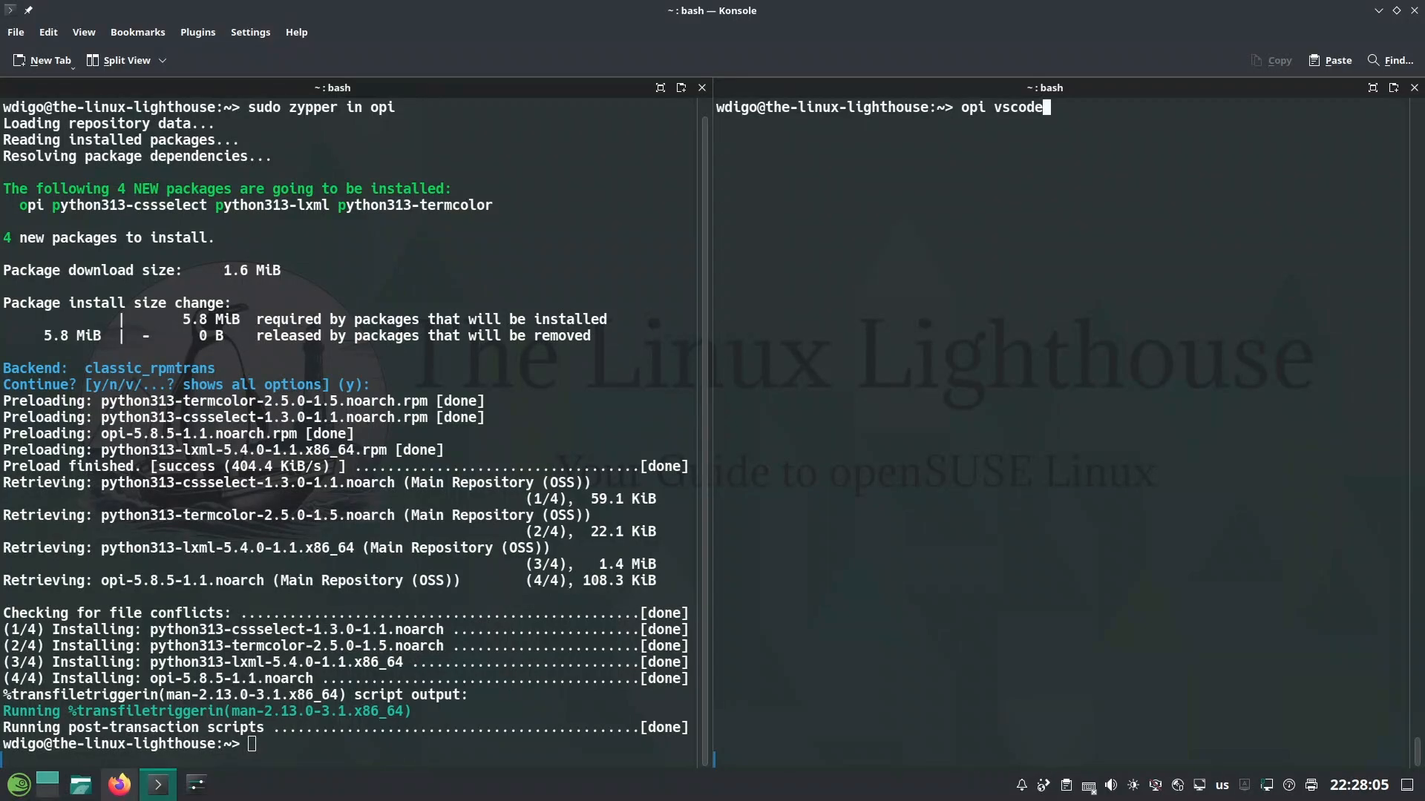
pyautogui.moveTo(1100, 282)
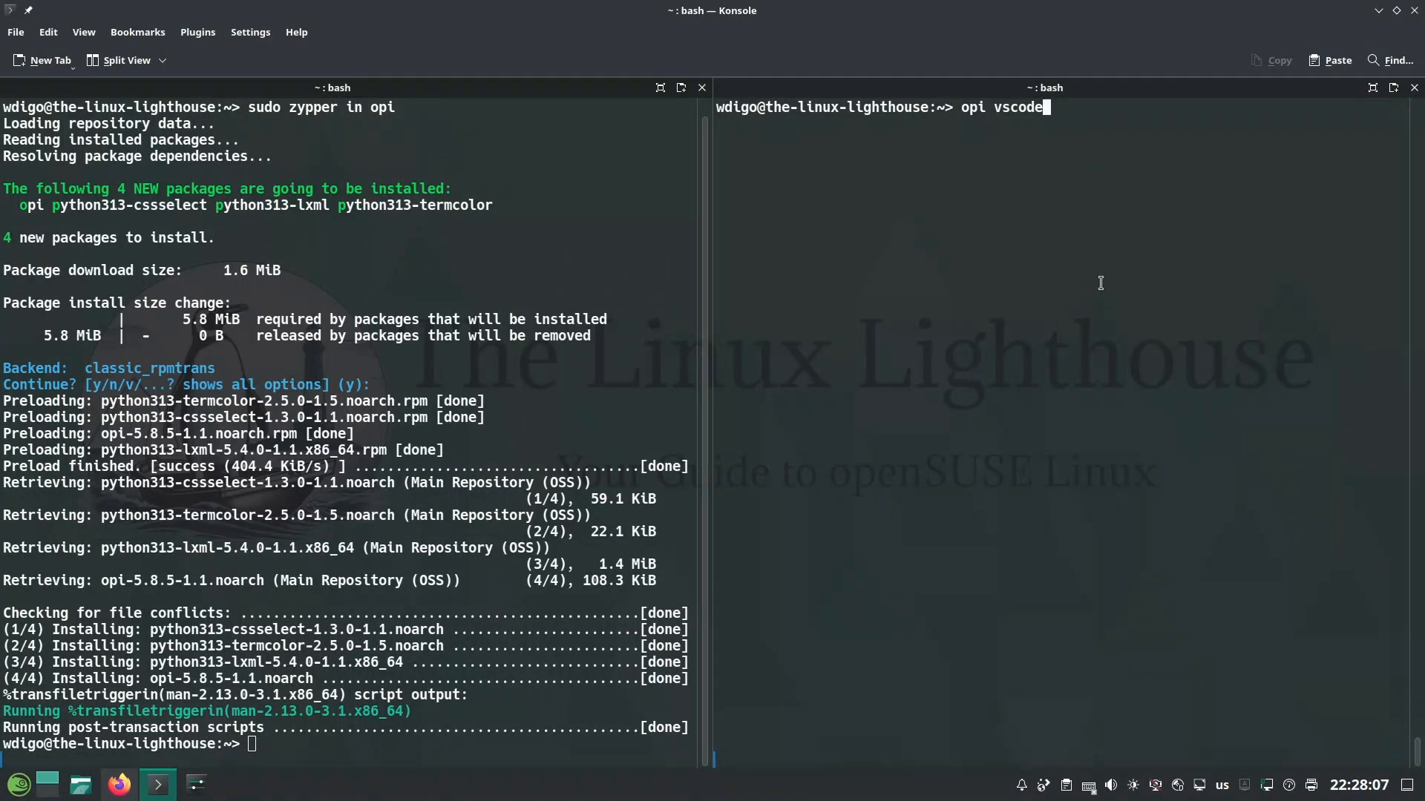
pyautogui.moveTo(1082, 281)
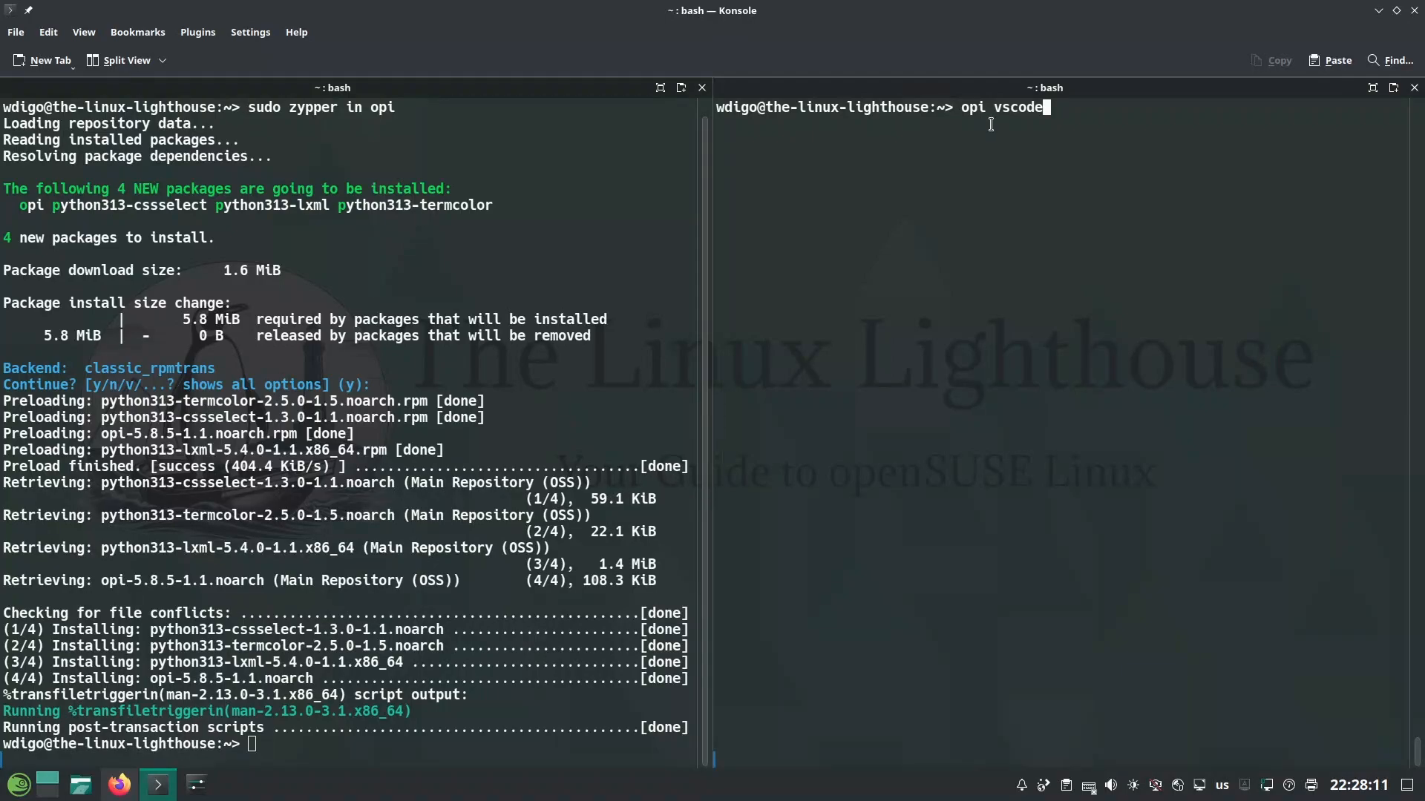
# Run opi vscode, confirm Microsoft's repository with Y, choose package 1 (code), and accept the signing key
pyautogui.press('Return')
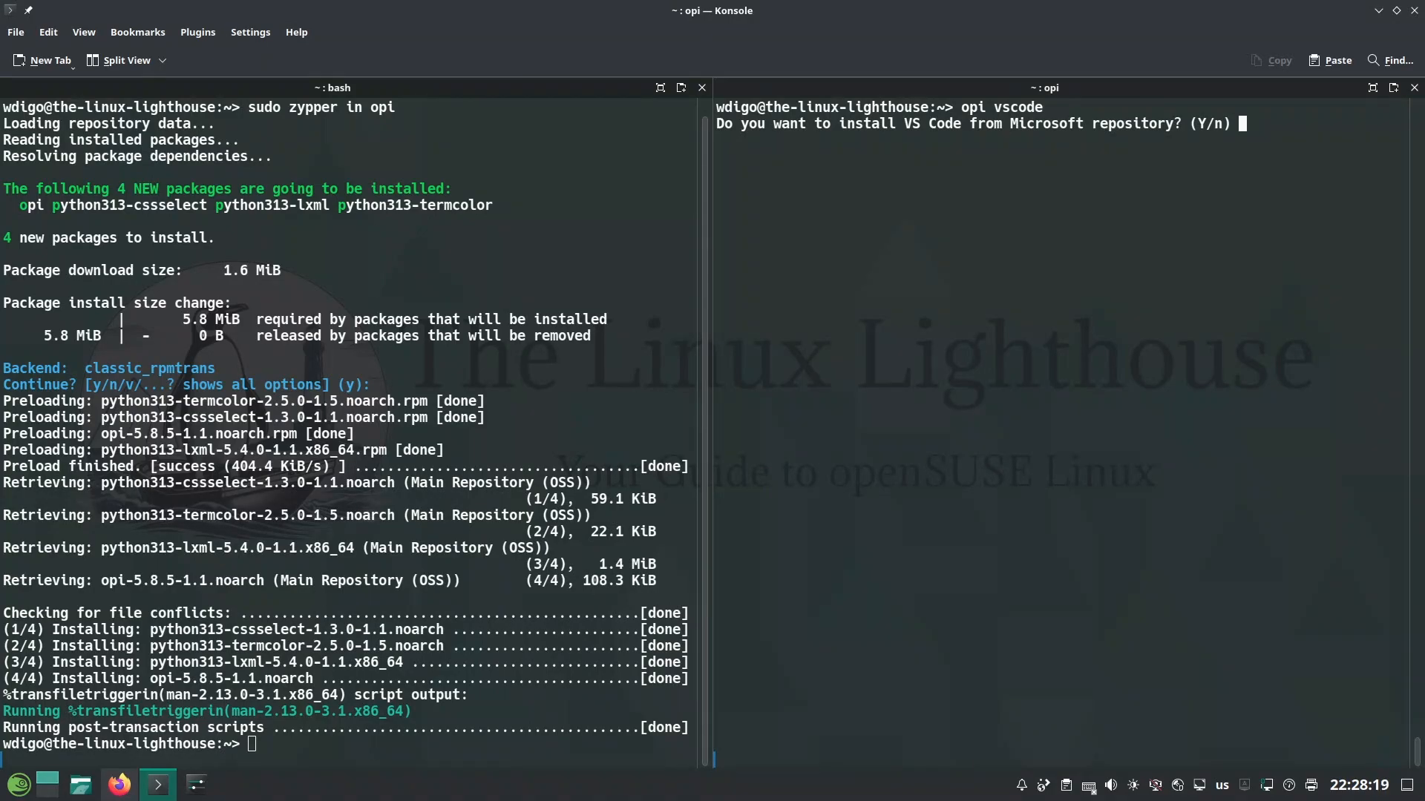
pyautogui.write('Y')
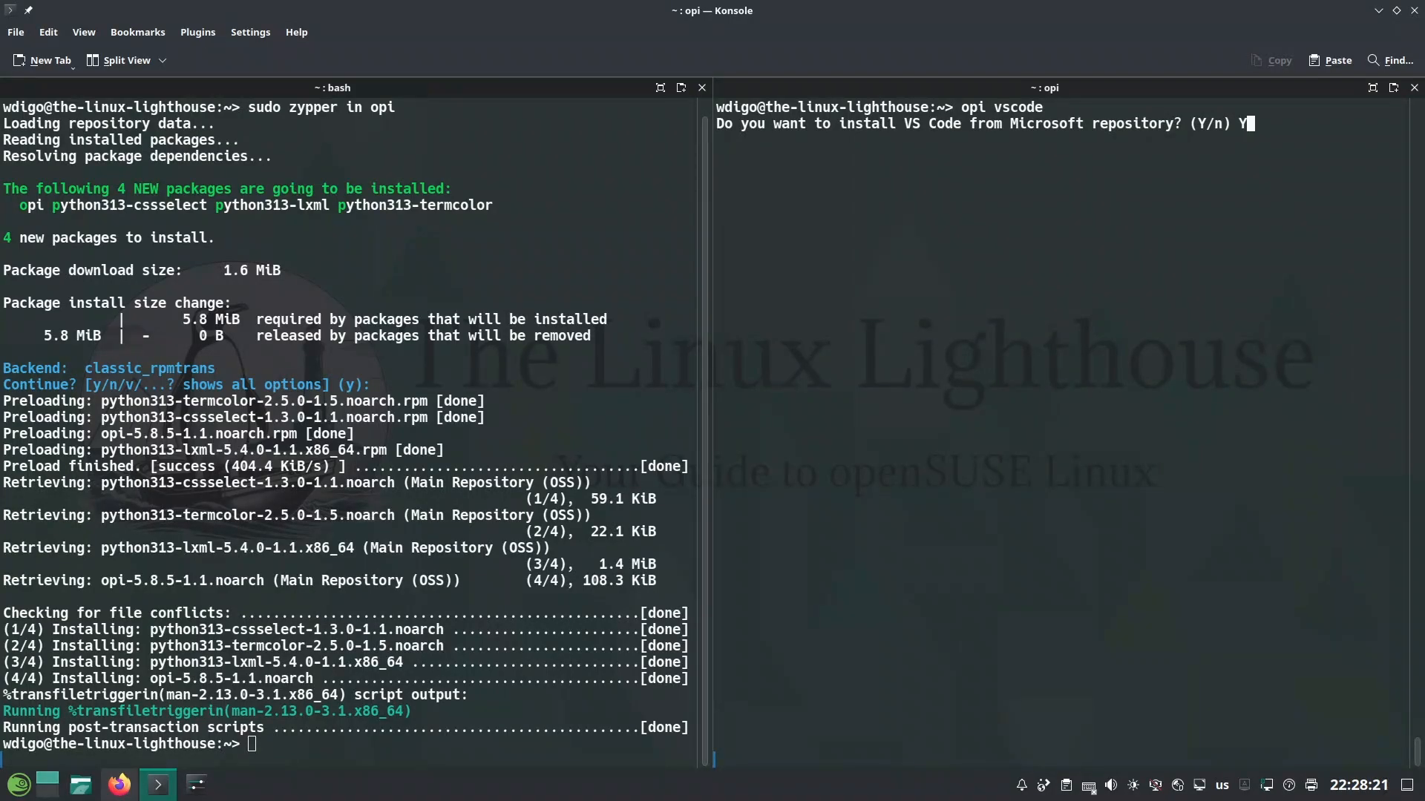
pyautogui.press('Return')
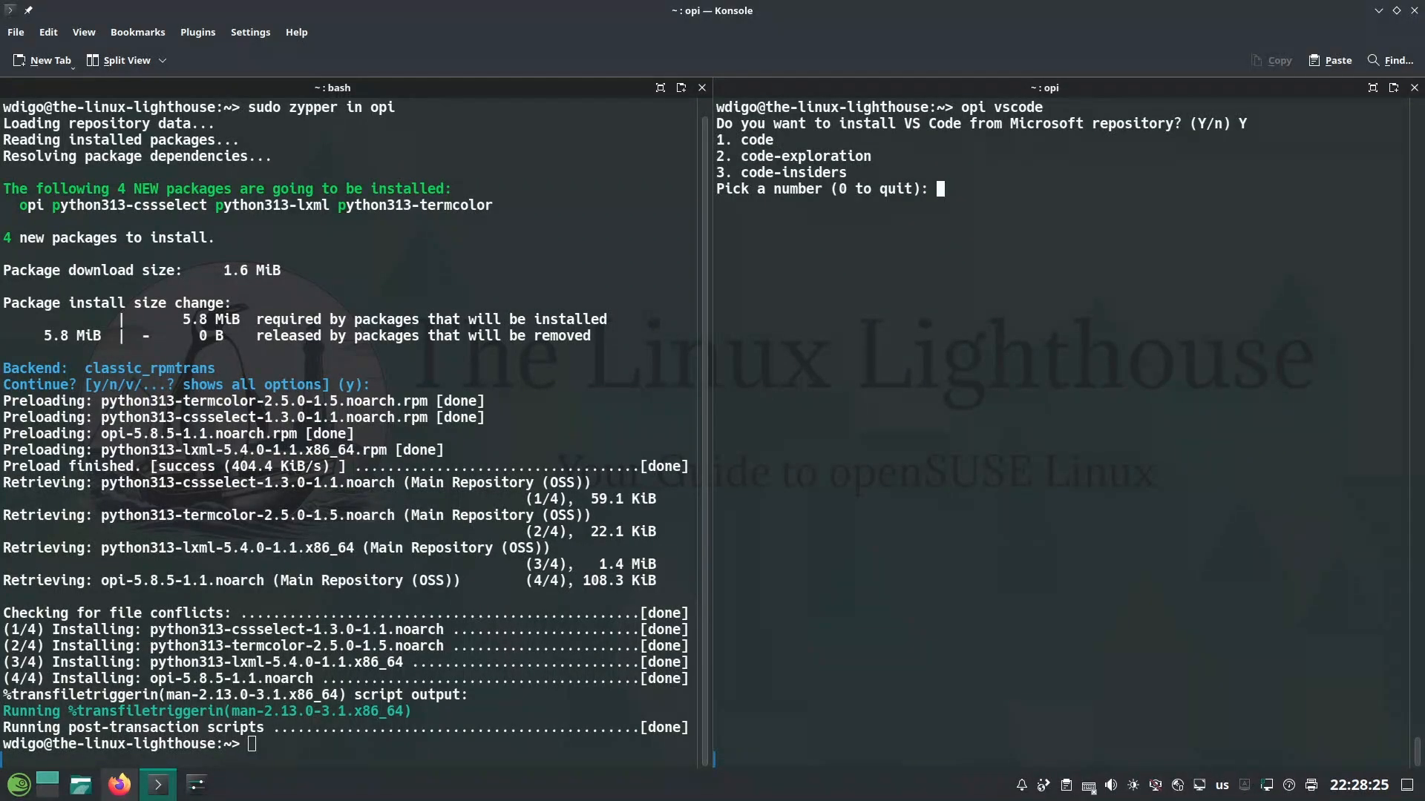
pyautogui.write('1')
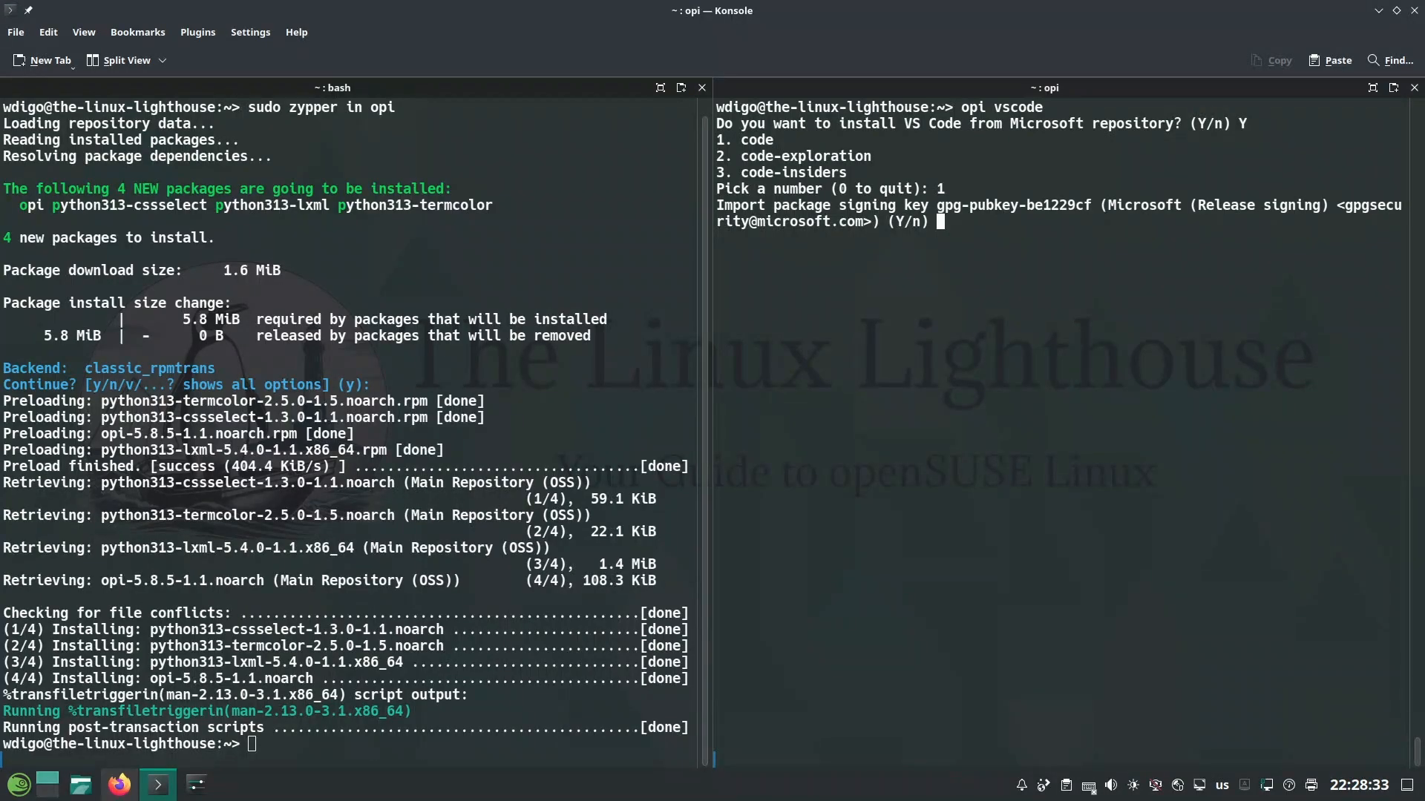
pyautogui.write('y')
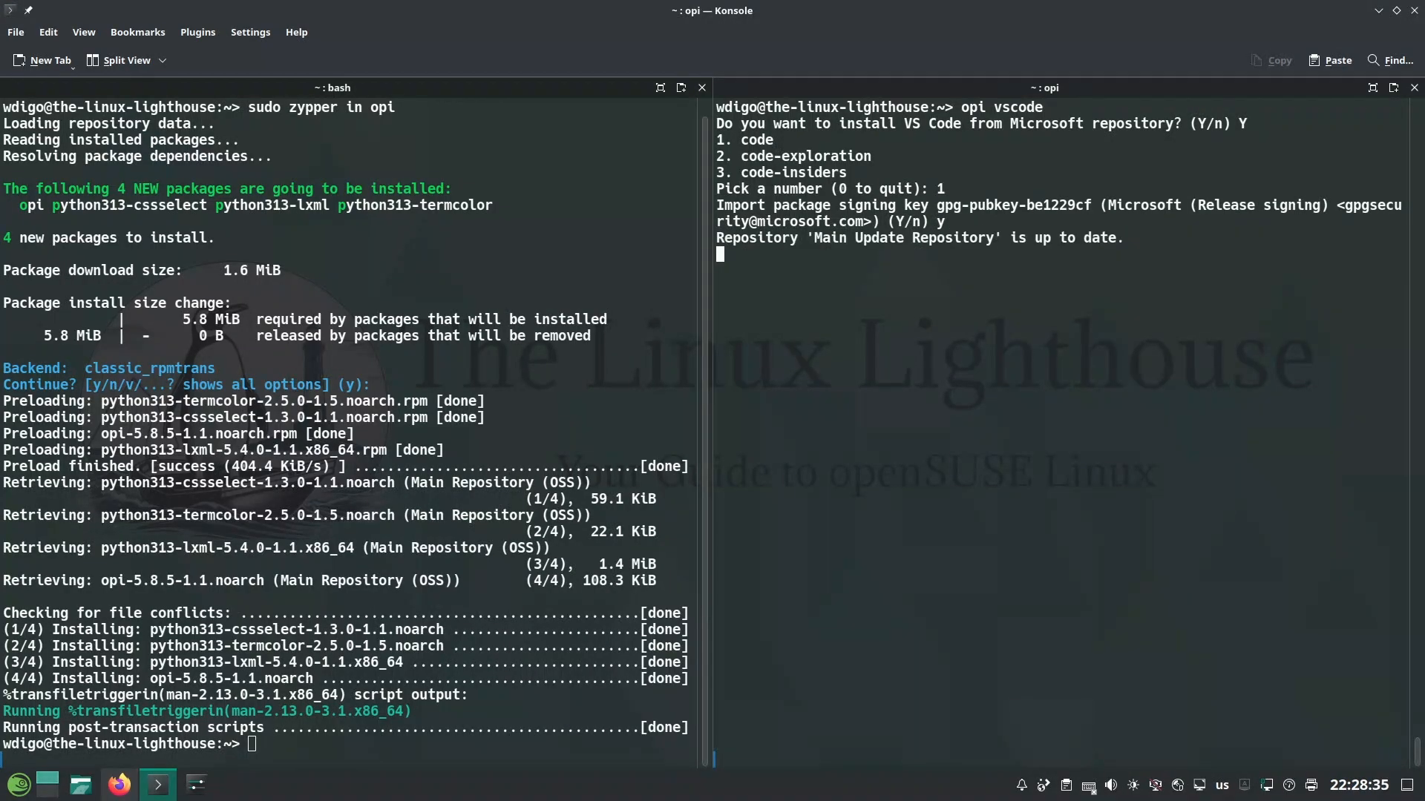